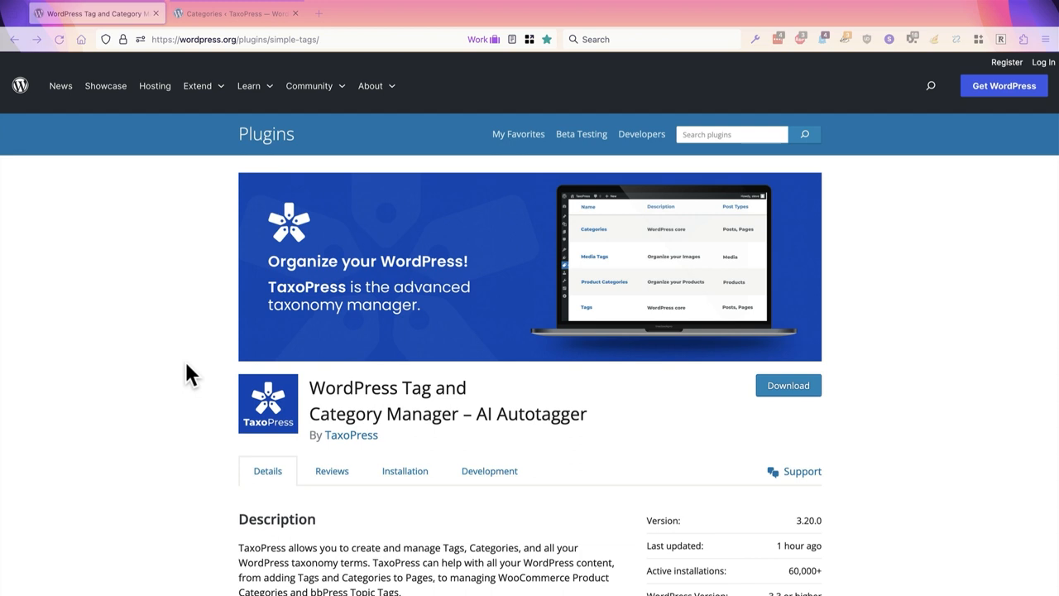
{"action": "mouse_move", "coordinate": [195, 297]}
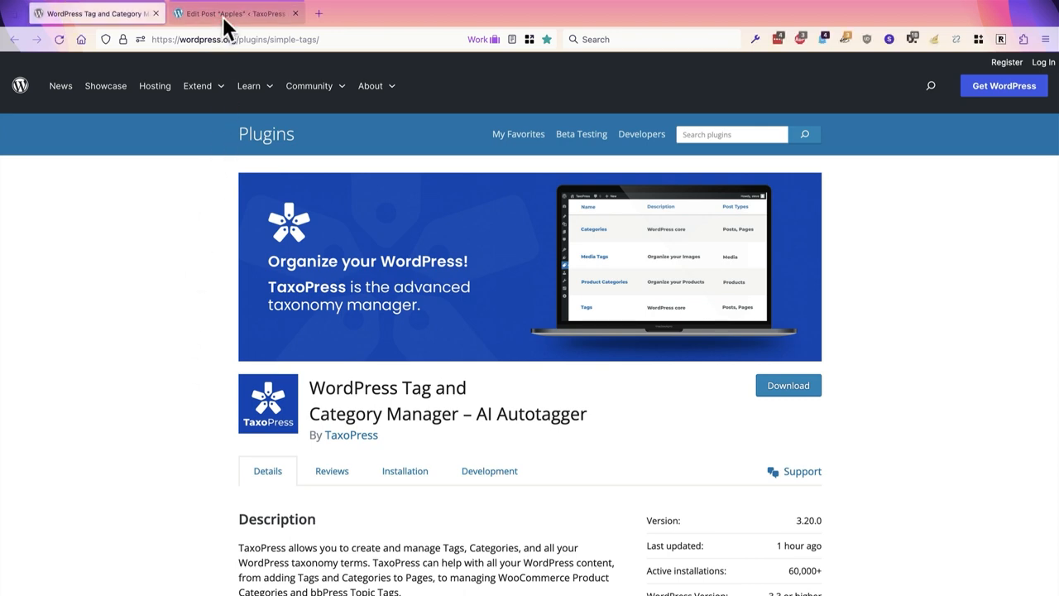
- Have TaxoPress suggest existing terms for the Apples post, add the Apple tag, then navigate away unsaved
{"action": "left_click", "coordinate": [232, 13]}
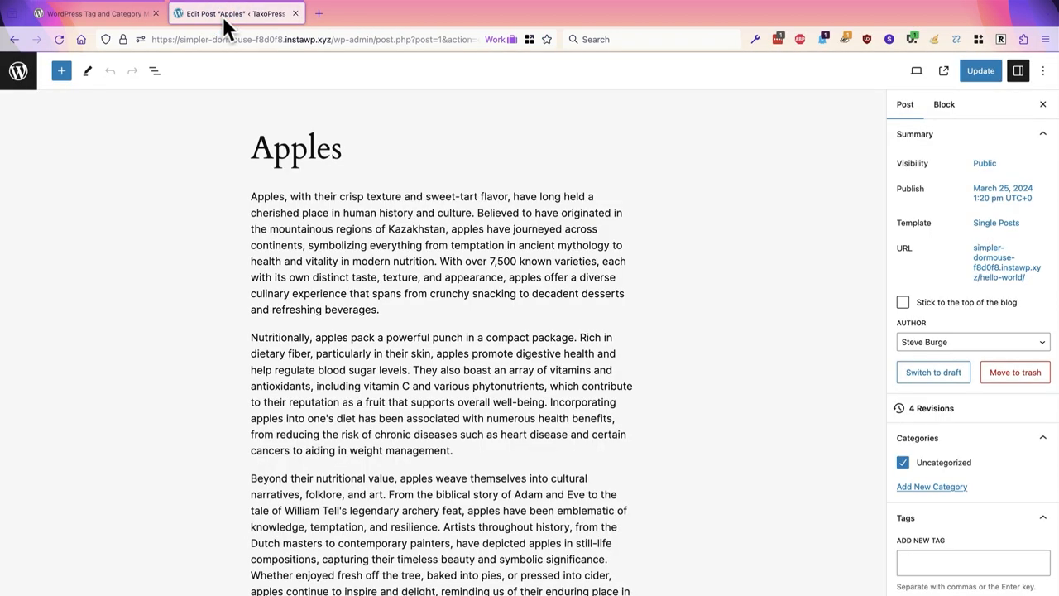
{"action": "mouse_move", "coordinate": [212, 291]}
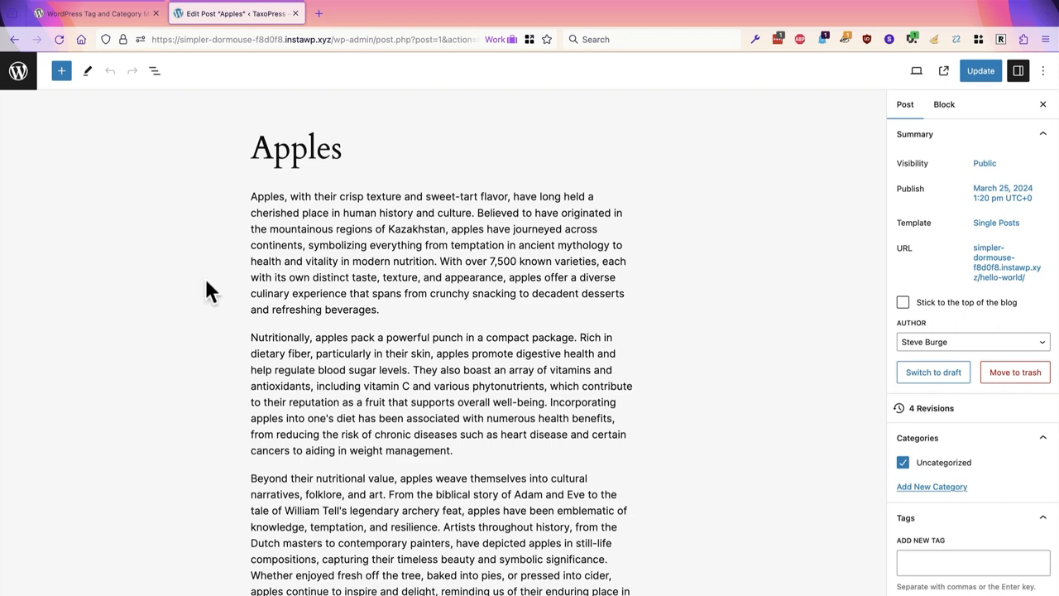
{"action": "scroll", "scroll_direction": "down", "scroll_amount": 3}
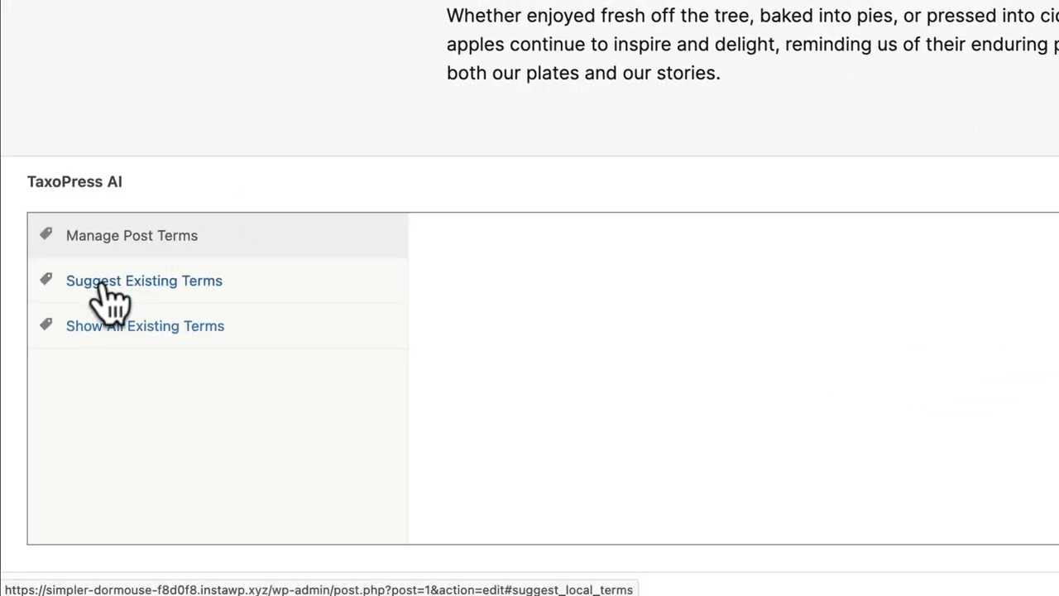
{"action": "left_click", "coordinate": [144, 281]}
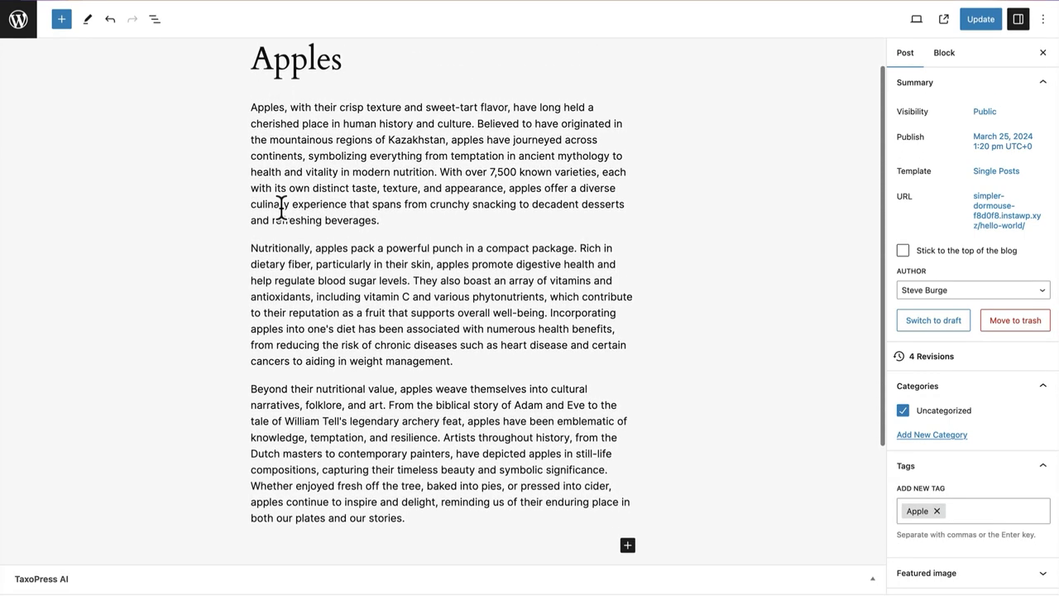
{"action": "left_click", "coordinate": [42, 579]}
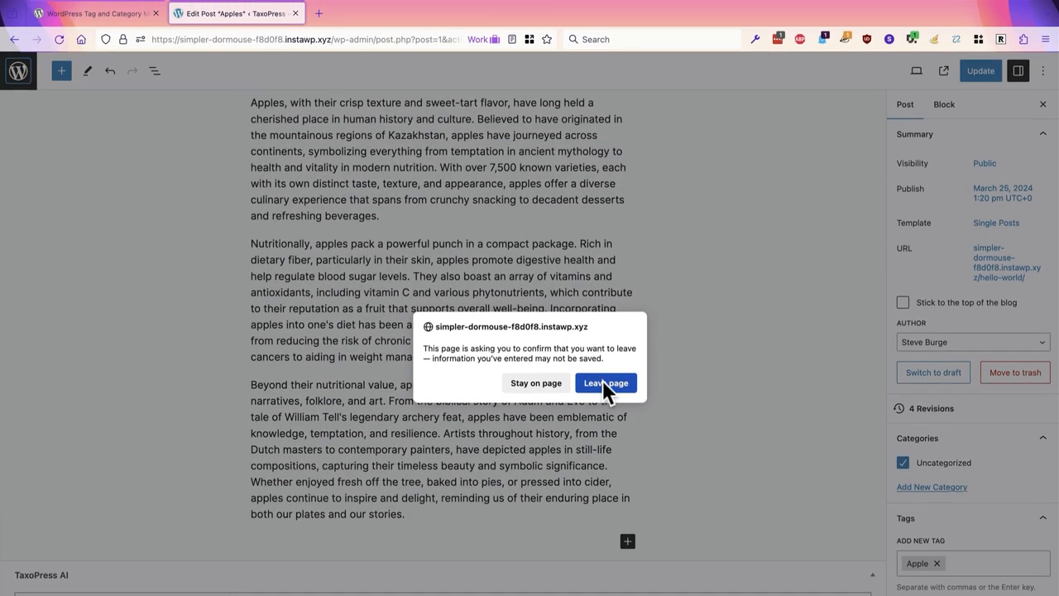
- Leave the Apples post and draft a new post 'Golden Delicious' with body 'This is tasty fruit.'
{"action": "left_click", "coordinate": [605, 382]}
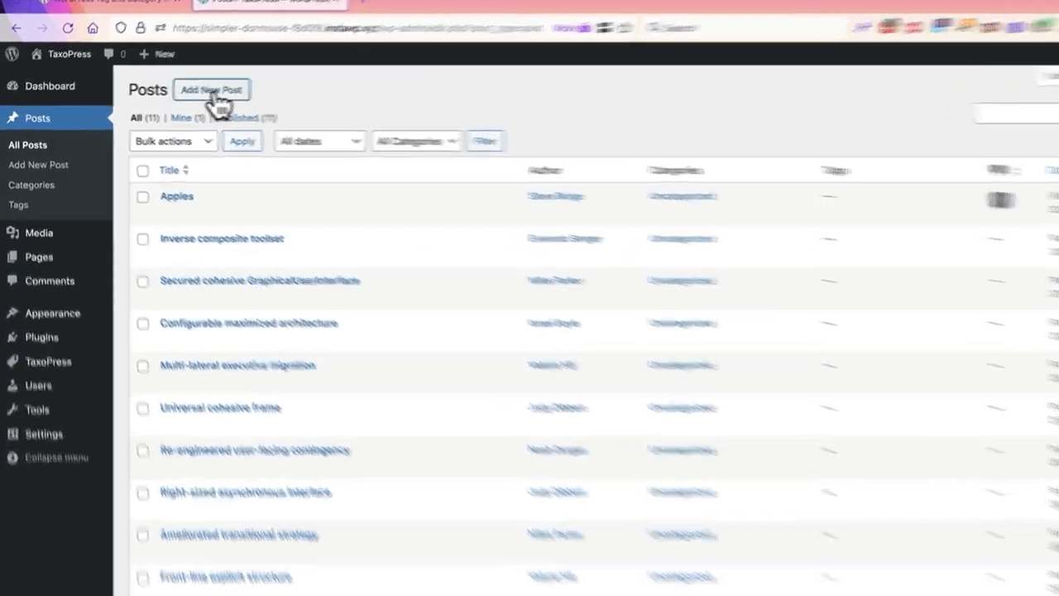
{"action": "left_click", "coordinate": [211, 90]}
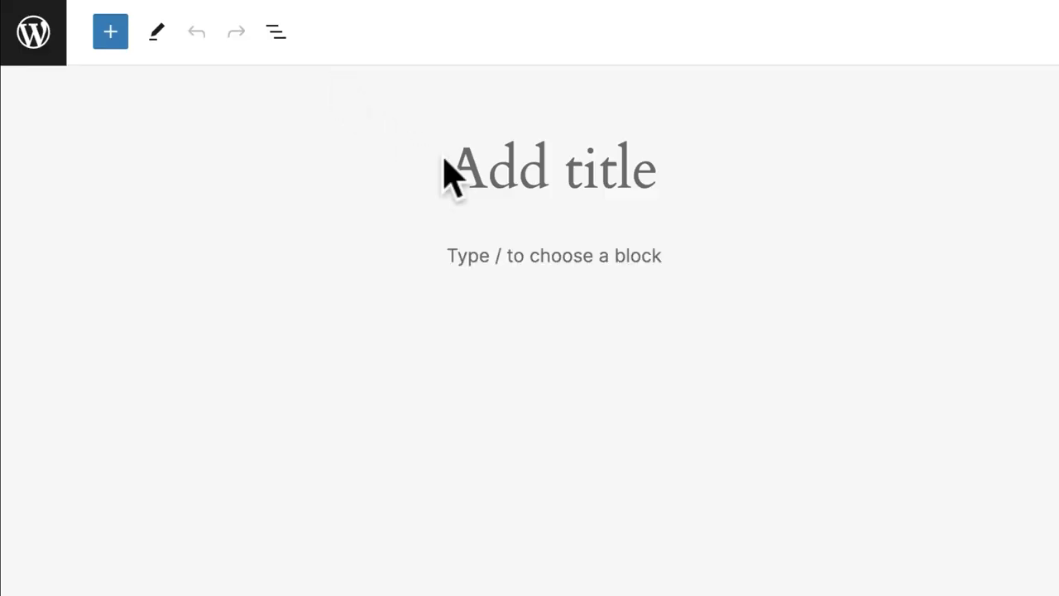
{"action": "type", "text": "Golen Del"}
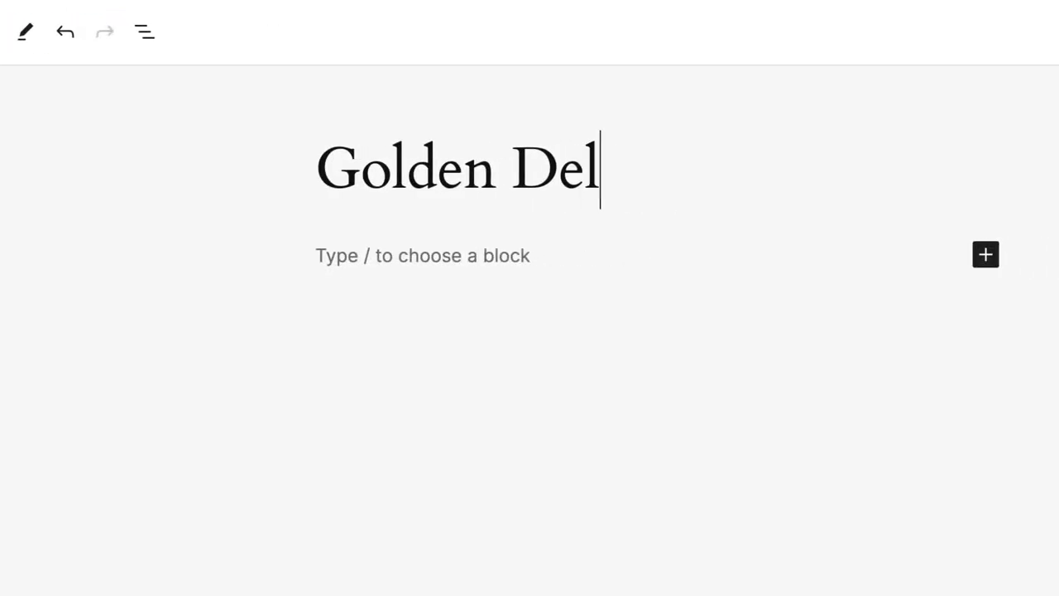
{"action": "type", "text": "icious"}
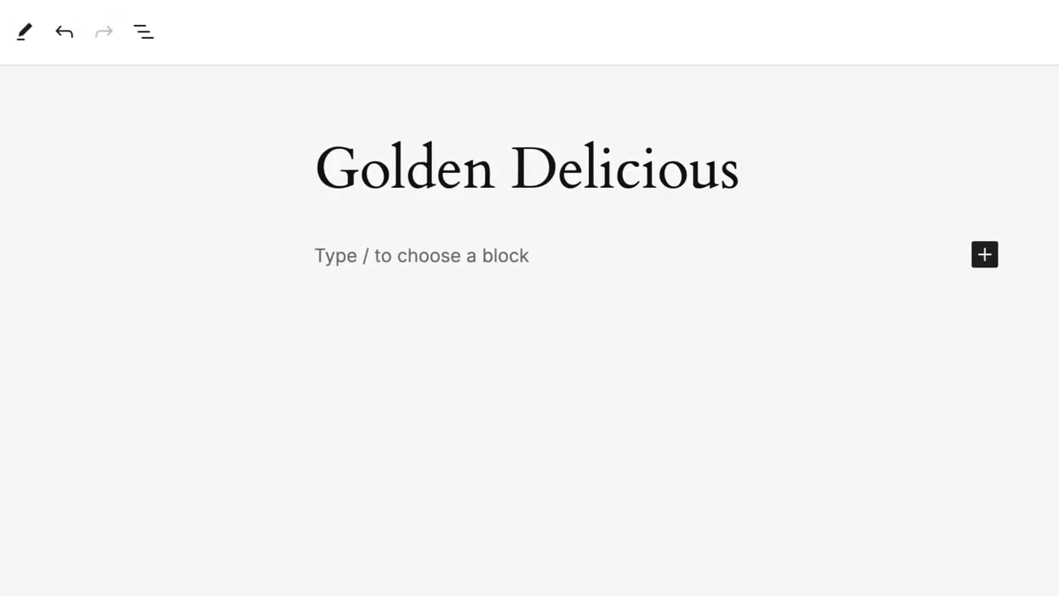
{"action": "type", "text": "This"}
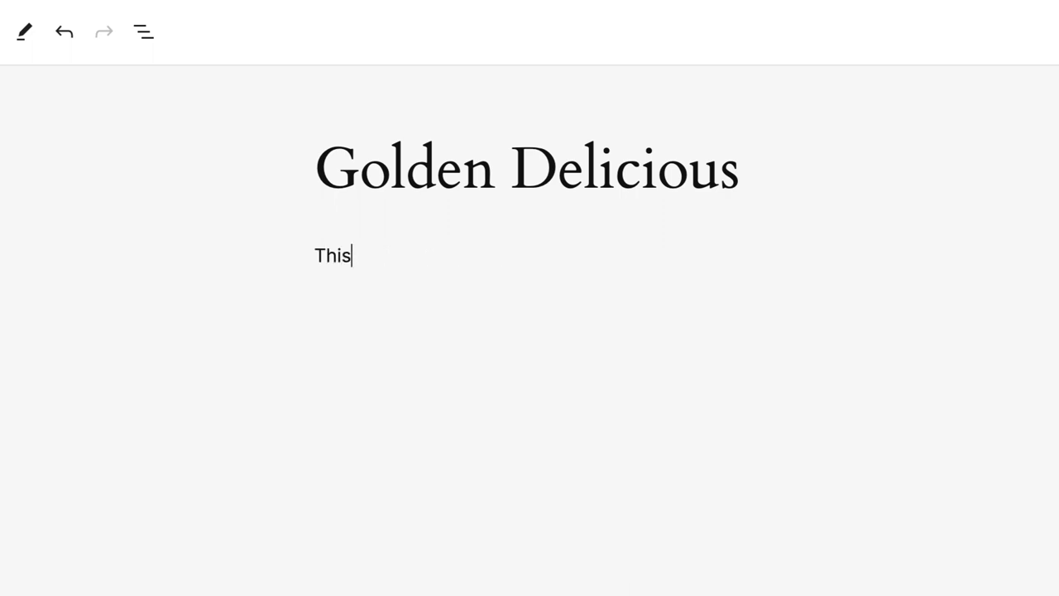
{"action": "type", "text": "is"}
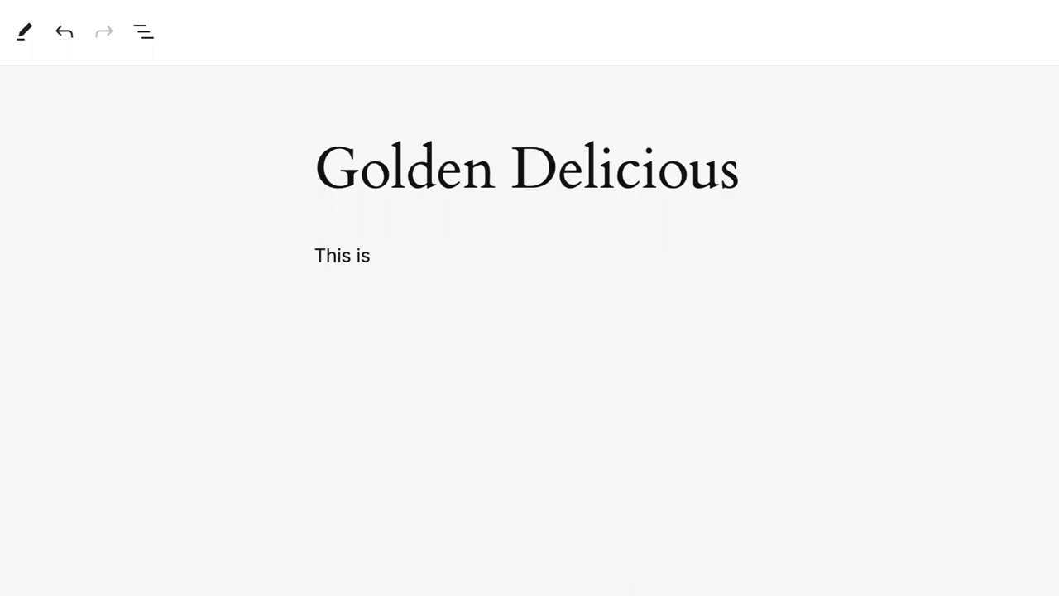
{"action": "type", "text": "tasty fruit."}
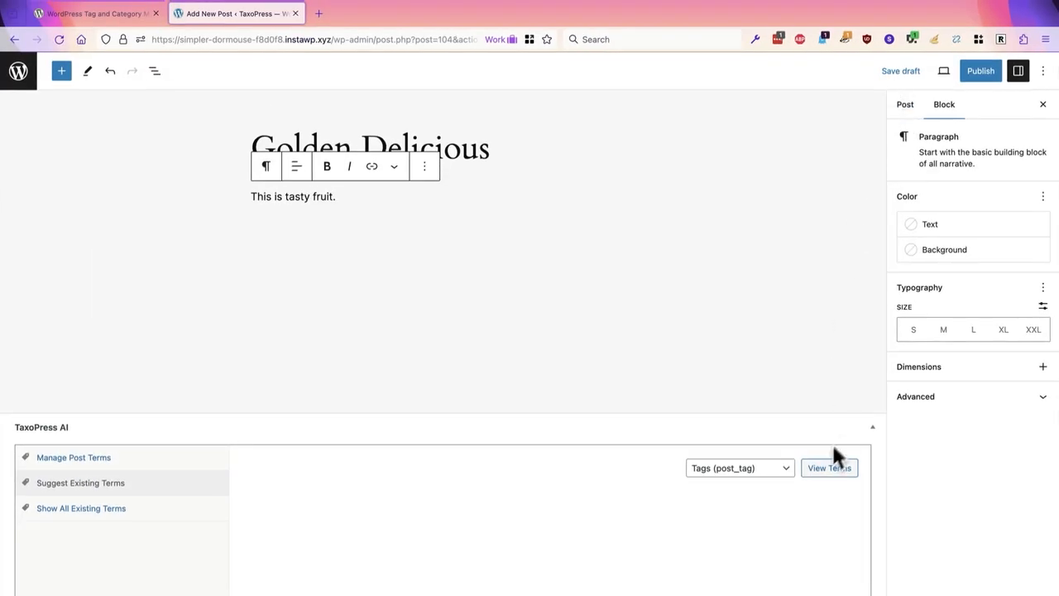
- Check TaxoPress AI for existing tags matching the Golden Delicious post (none found)
{"action": "left_click", "coordinate": [831, 467]}
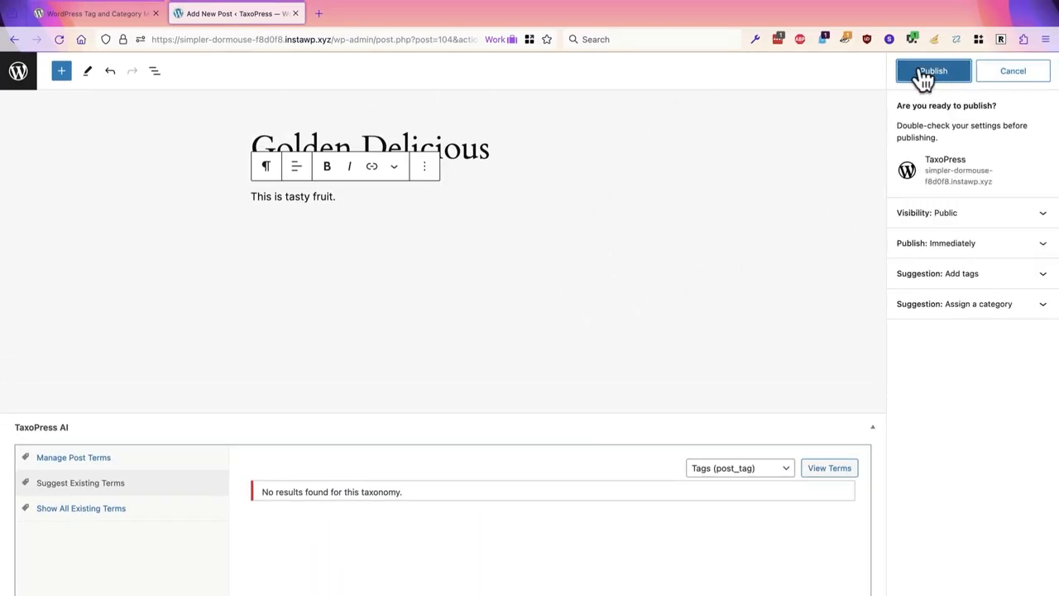
- Publish the Golden Delicious post and bring up the Apple tag for editing
{"action": "left_click", "coordinate": [934, 70]}
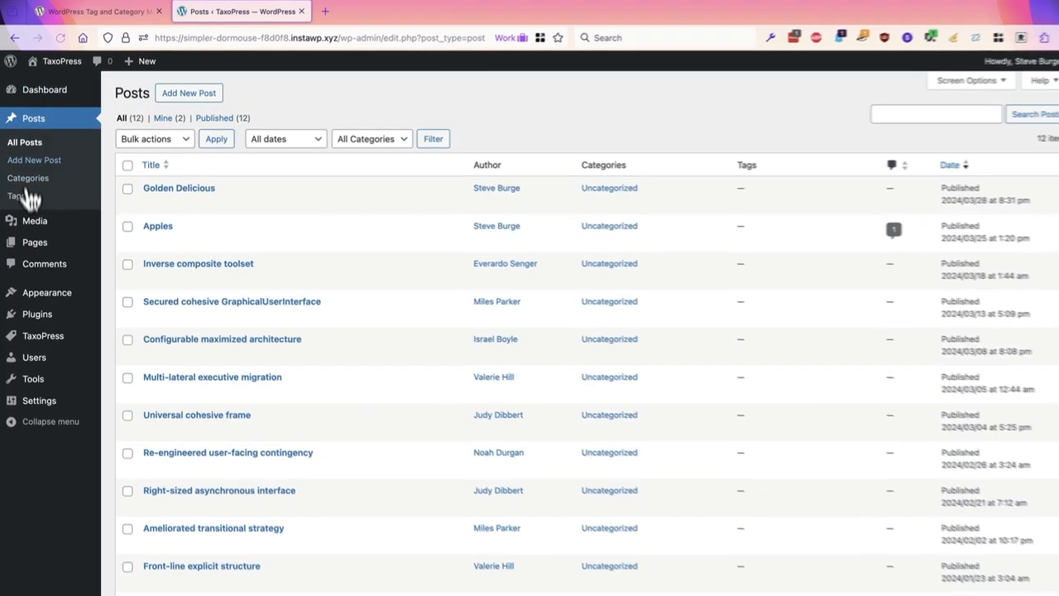
{"action": "left_click", "coordinate": [17, 196]}
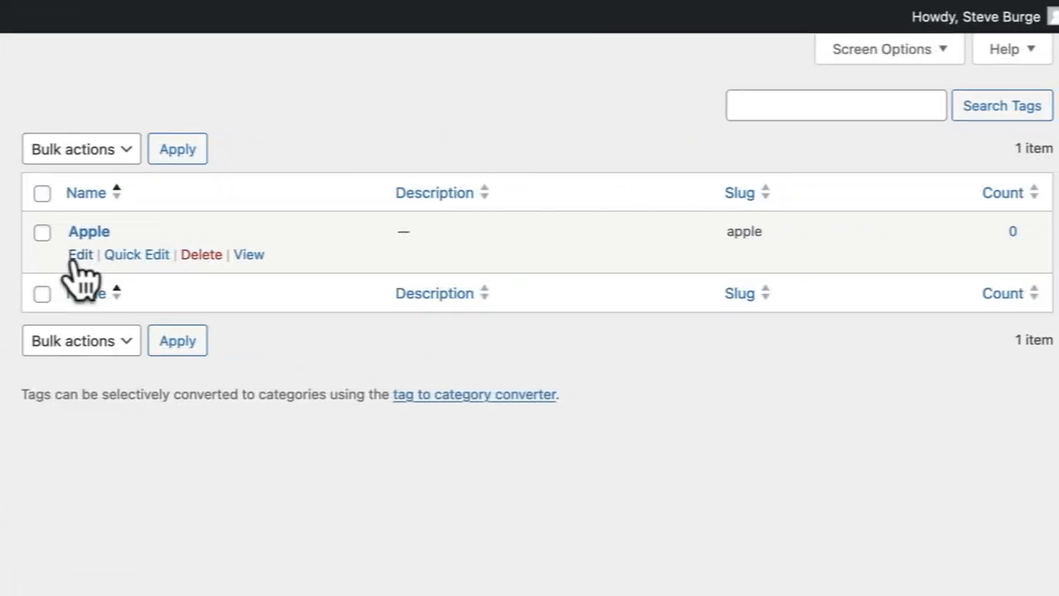
{"action": "left_click", "coordinate": [80, 255]}
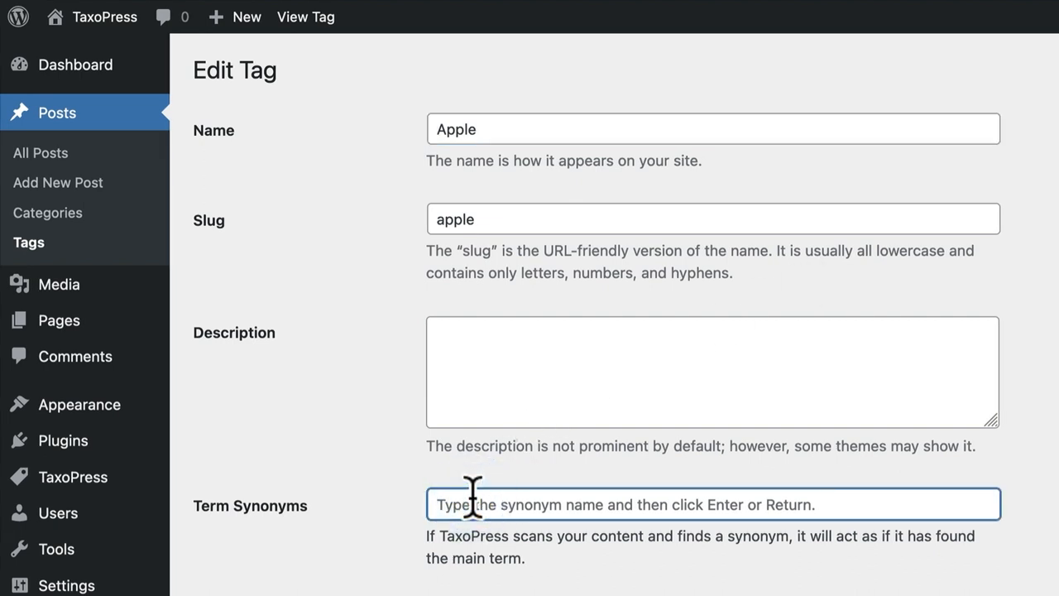
- Give the Apple tag the synonyms Apples, Golden Delicious, Honeycrisp and Raeburn
{"action": "type", "text": "A"}
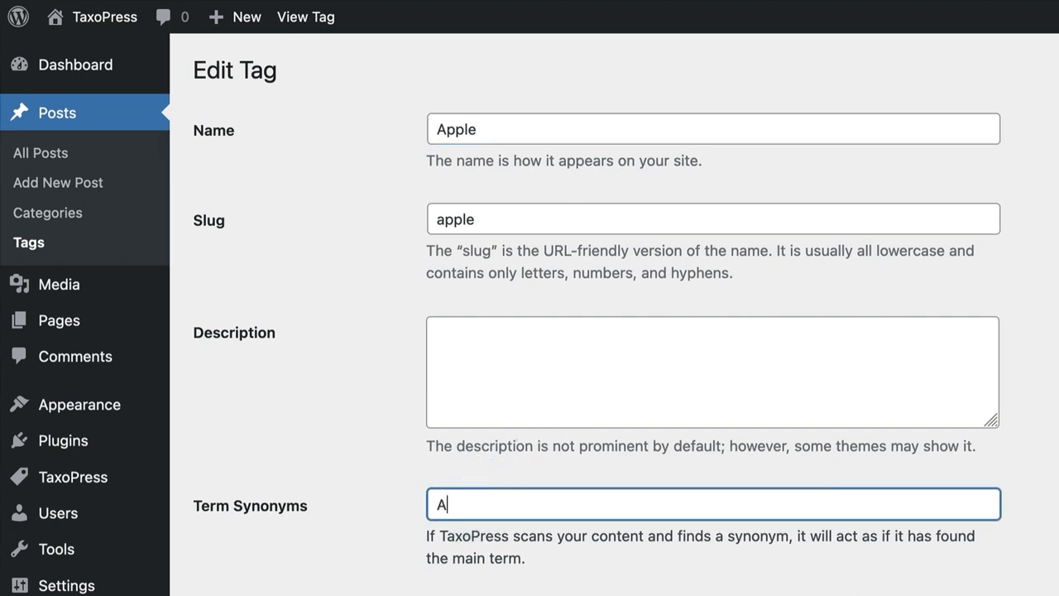
{"action": "key", "text": "Backspace"}
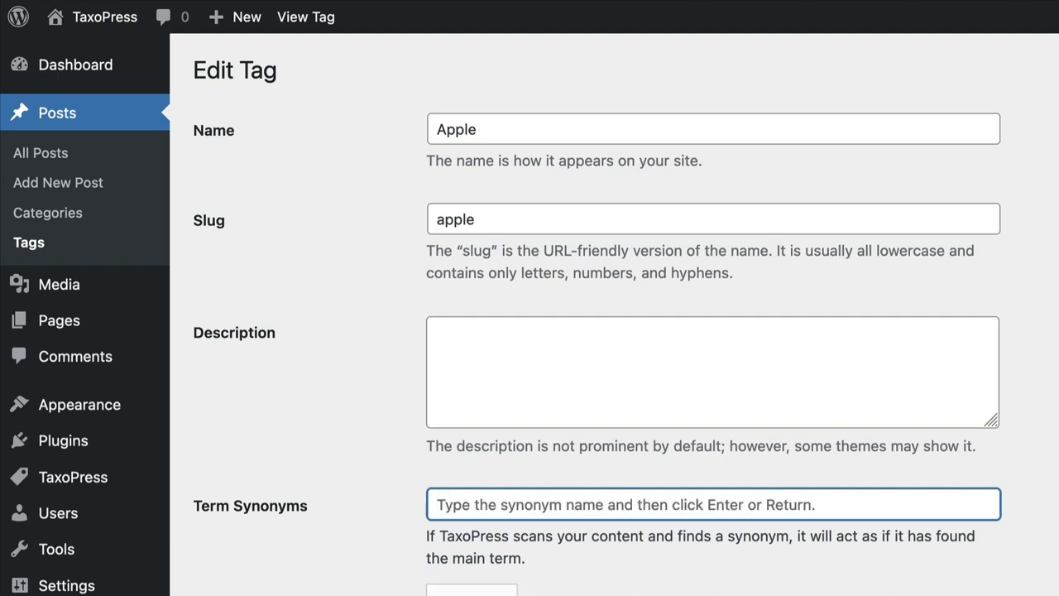
{"action": "type", "text": "Golden De"}
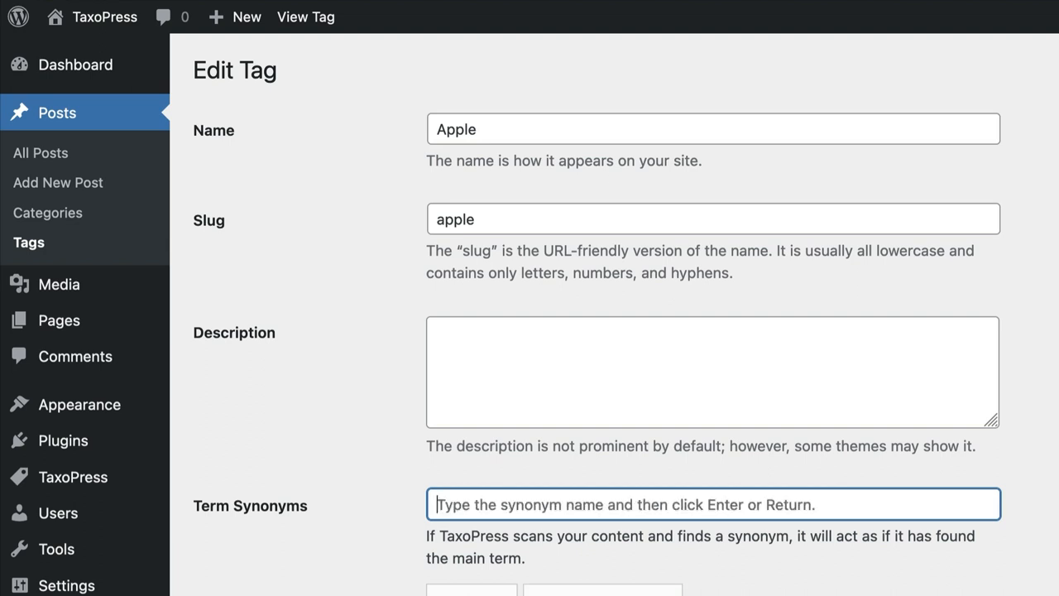
{"action": "type", "text": "Hone"}
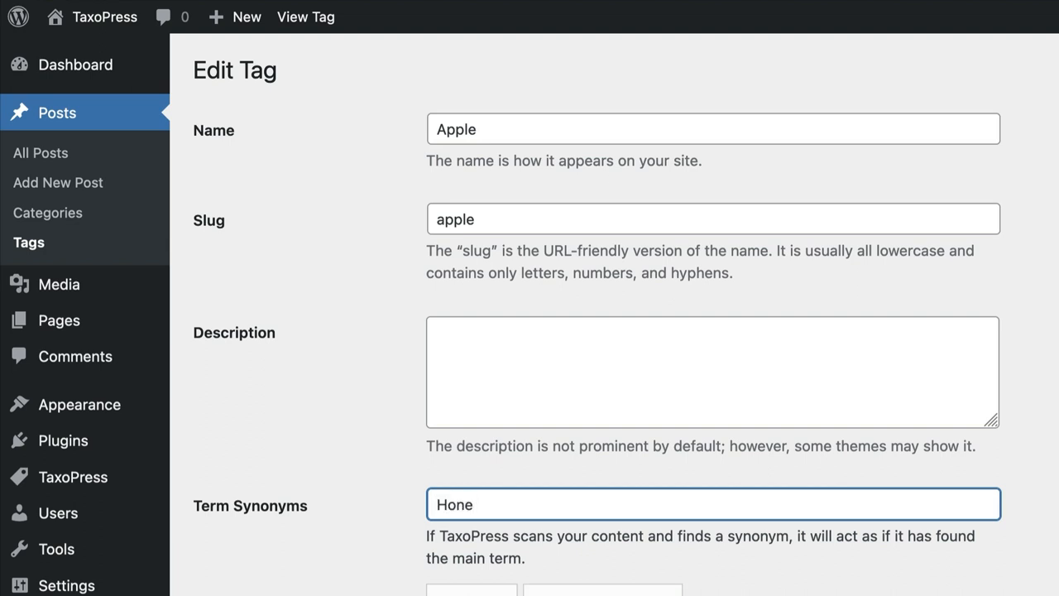
{"action": "type", "text": "ycrips"}
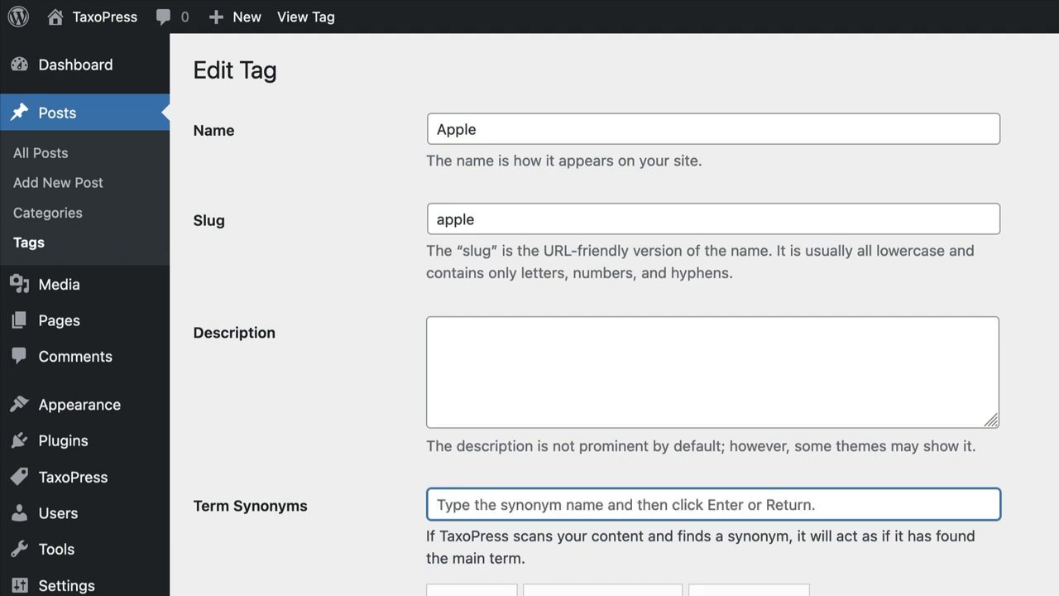
{"action": "type", "text": "Rae"}
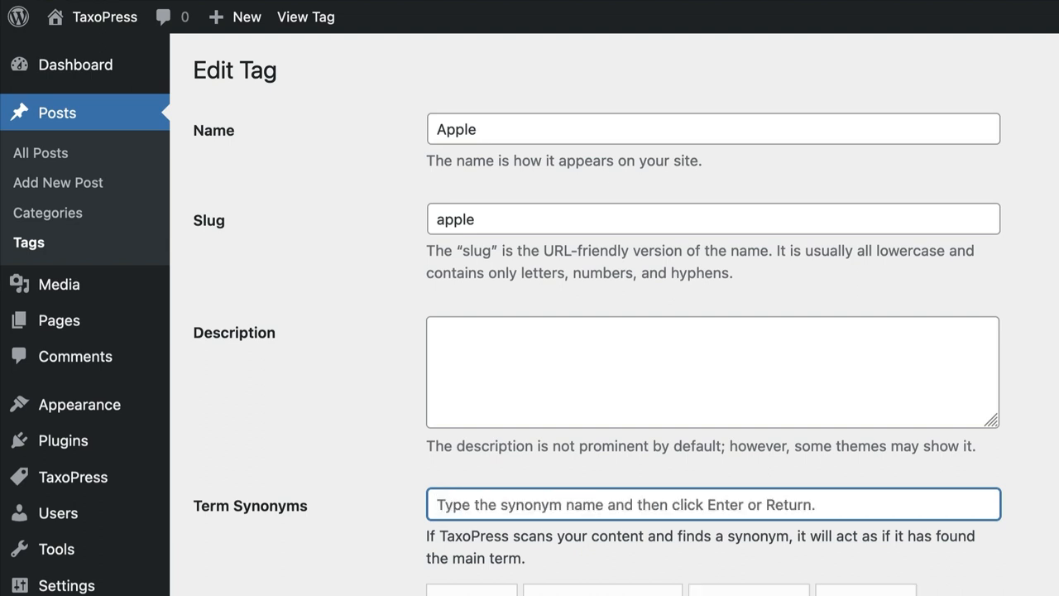
{"action": "scroll", "scroll_direction": "down", "scroll_amount": 3}
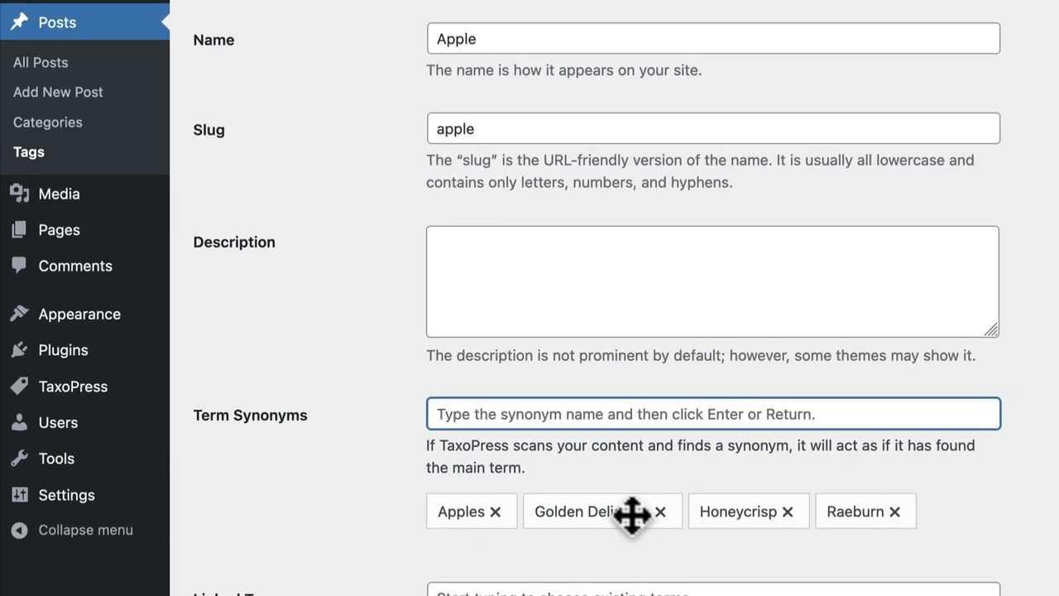
{"action": "mouse_move", "coordinate": [510, 563]}
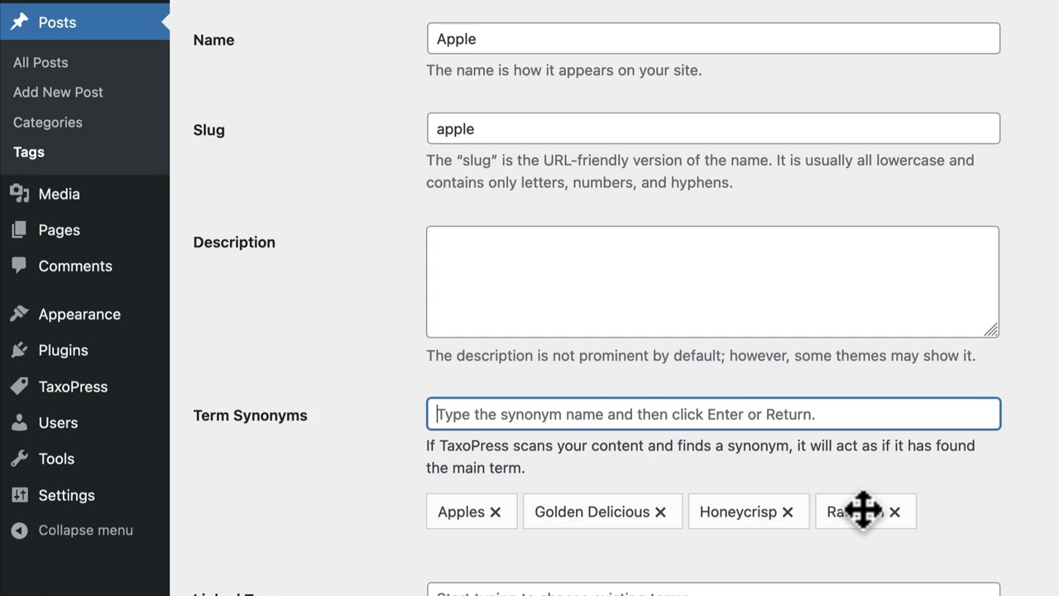
{"action": "mouse_move", "coordinate": [670, 311]}
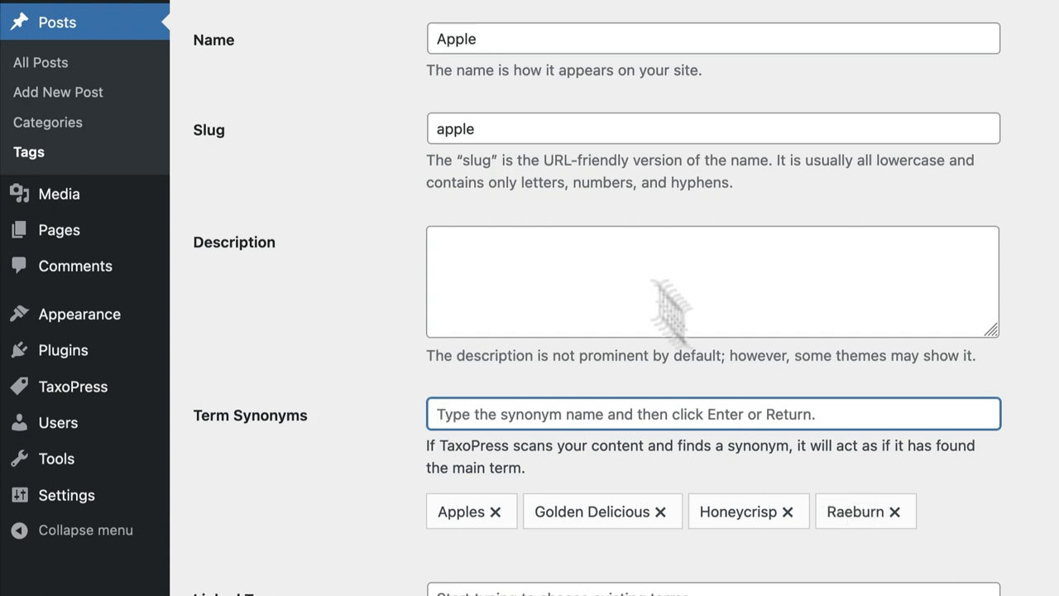
{"action": "scroll", "scroll_direction": "down", "scroll_amount": 3}
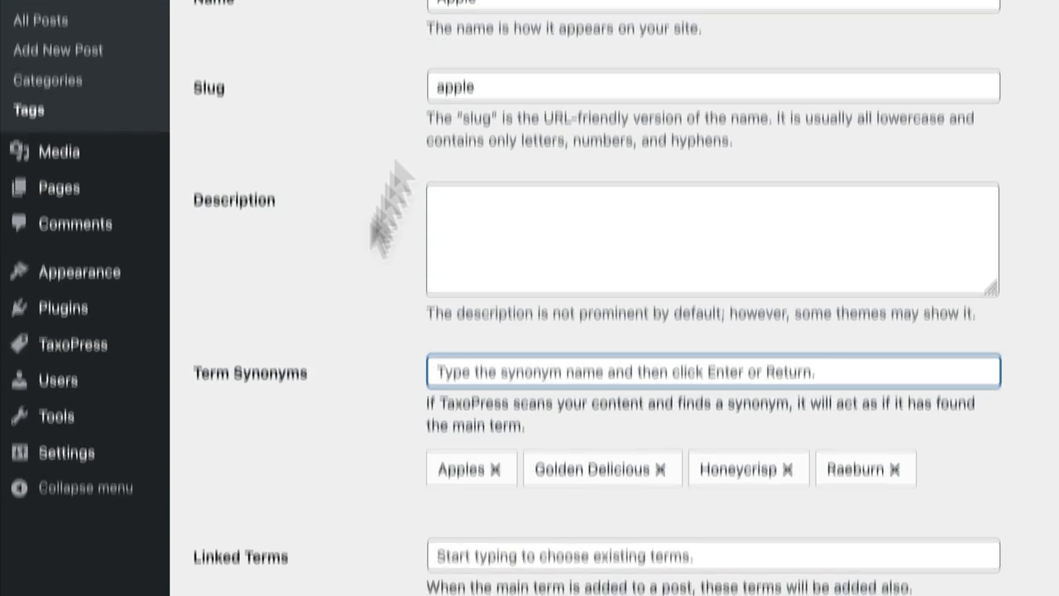
{"action": "scroll", "scroll_direction": "down", "scroll_amount": 3}
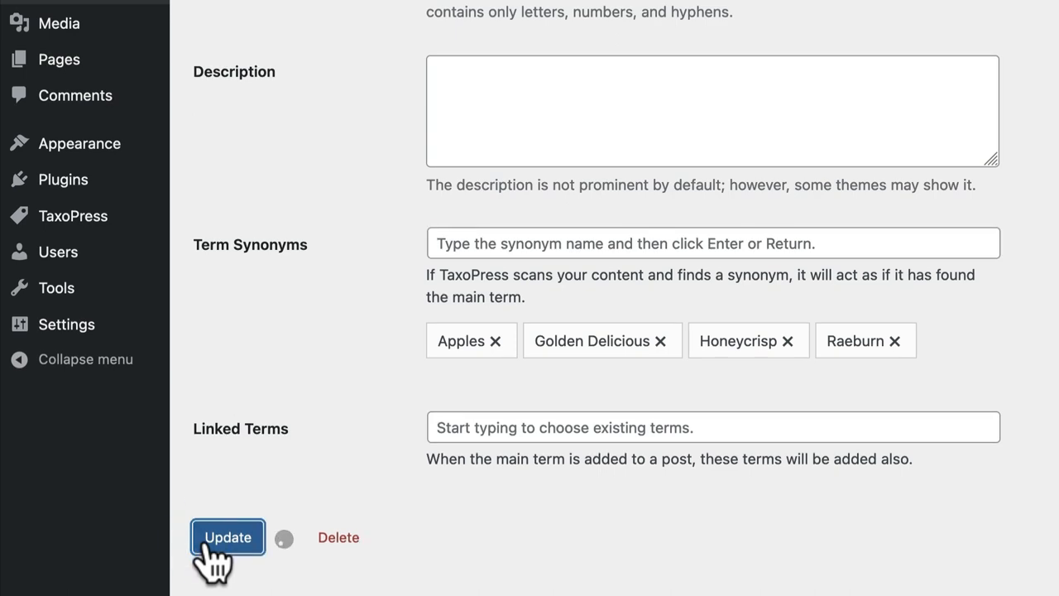
- Save the Apple tag, confirm all posts still show no tags, and go to TaxoPress Auto Terms
{"action": "left_click", "coordinate": [229, 536]}
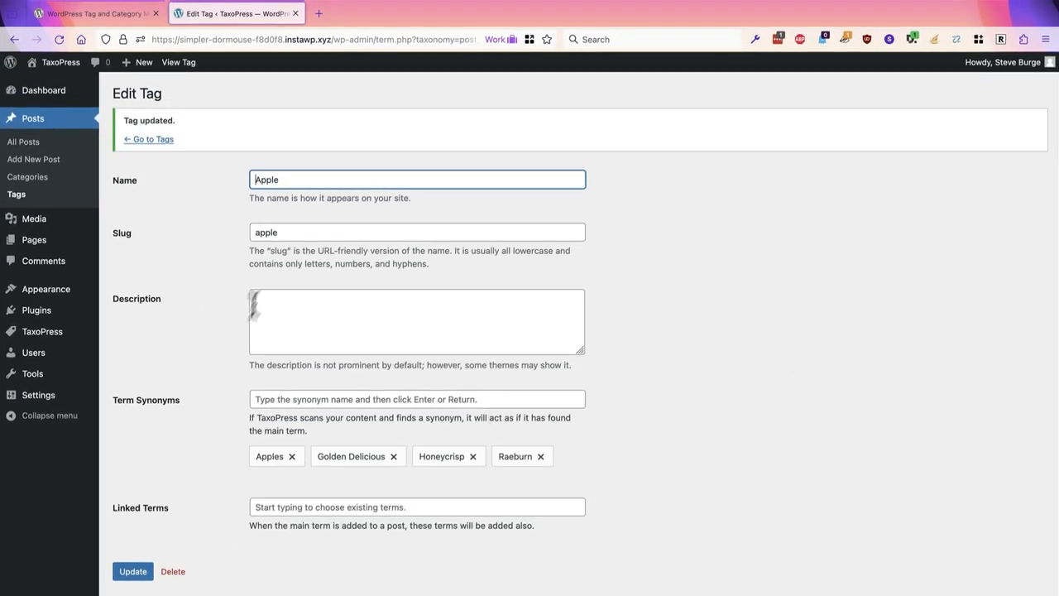
{"action": "mouse_move", "coordinate": [58, 165]}
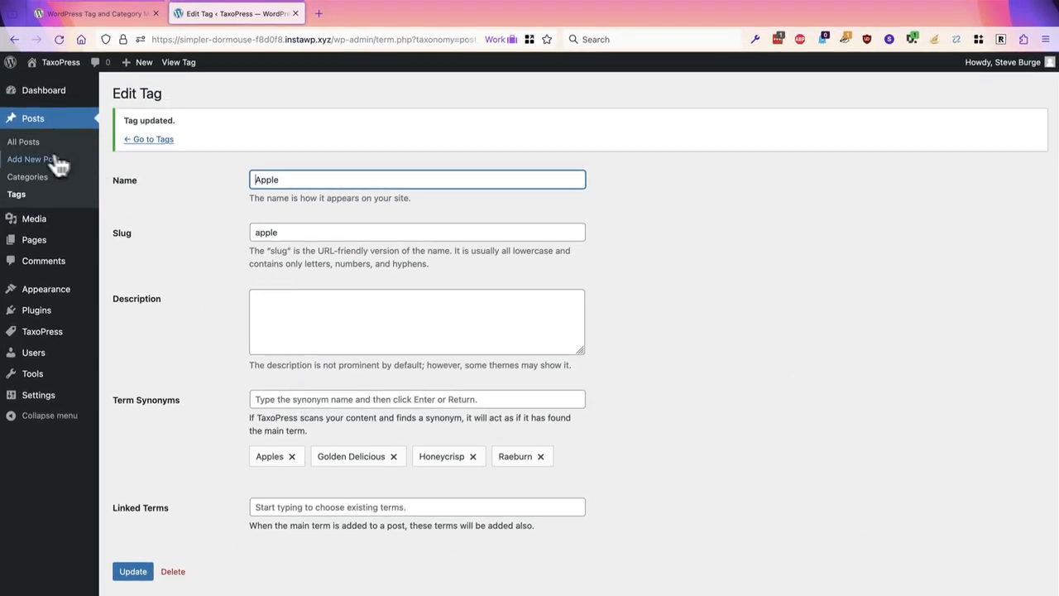
{"action": "left_click", "coordinate": [23, 142]}
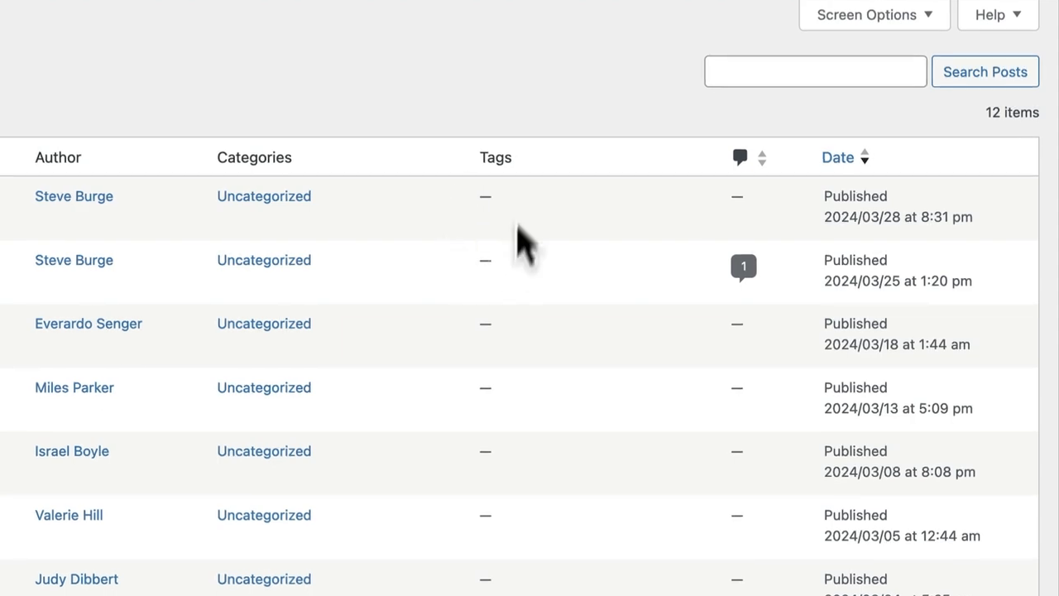
{"action": "mouse_move", "coordinate": [523, 202]}
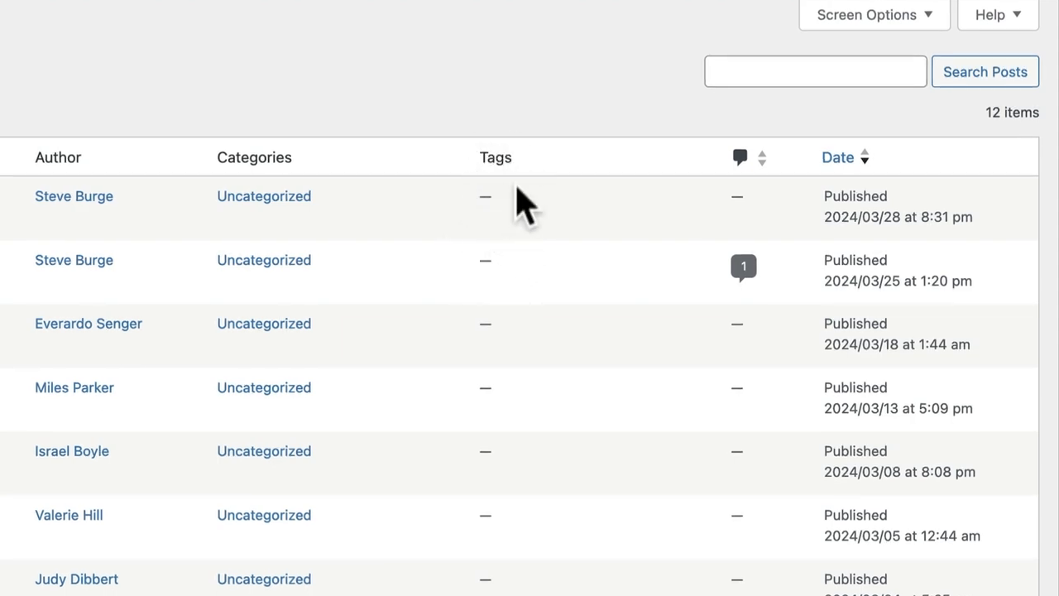
{"action": "scroll", "scroll_direction": "up", "scroll_amount": 3}
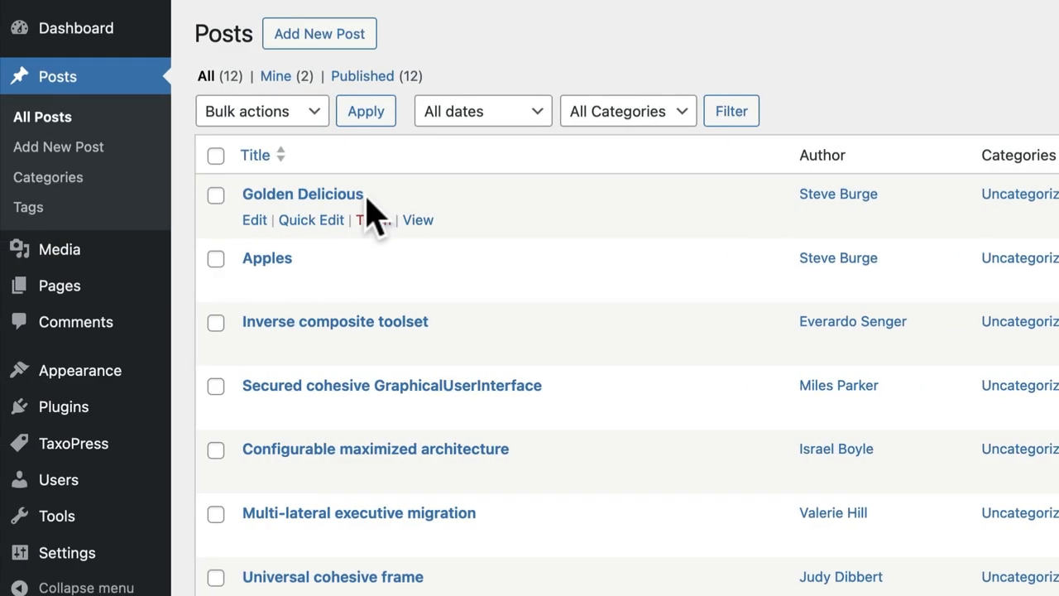
{"action": "mouse_move", "coordinate": [289, 290]}
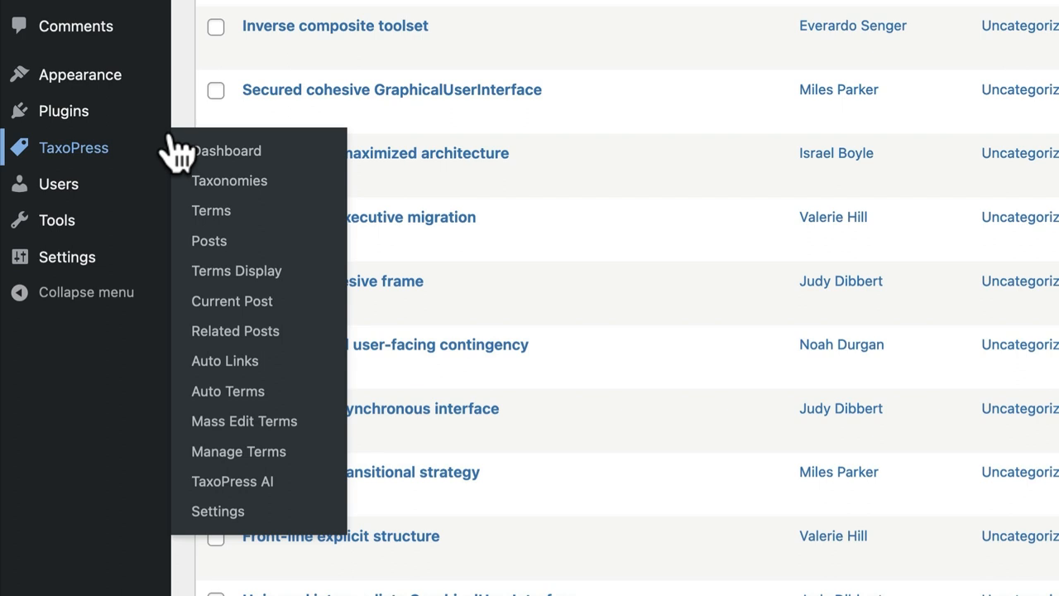
{"action": "mouse_move", "coordinate": [228, 390]}
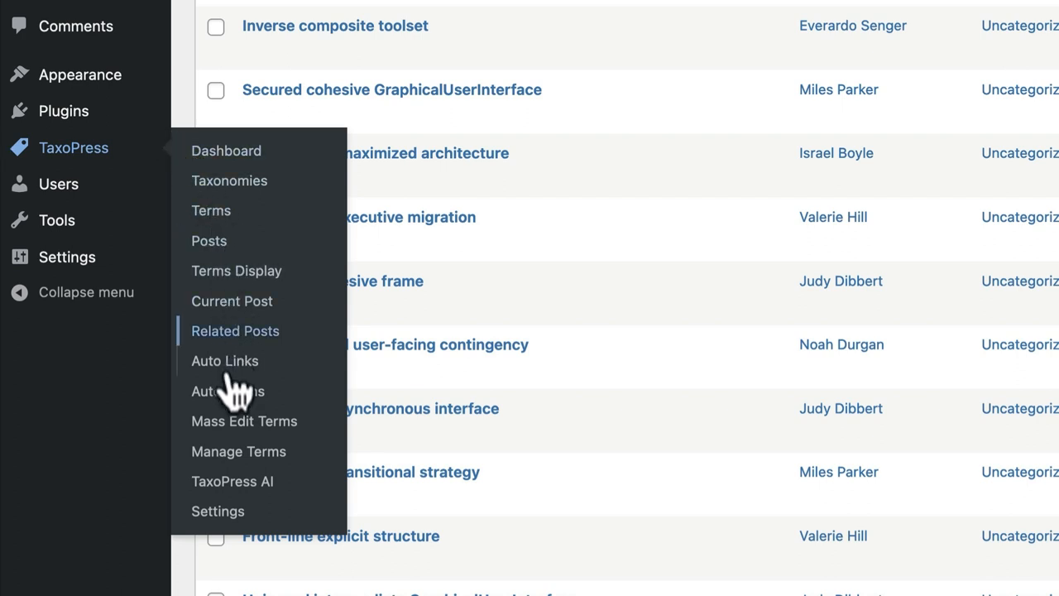
{"action": "left_click", "coordinate": [229, 391]}
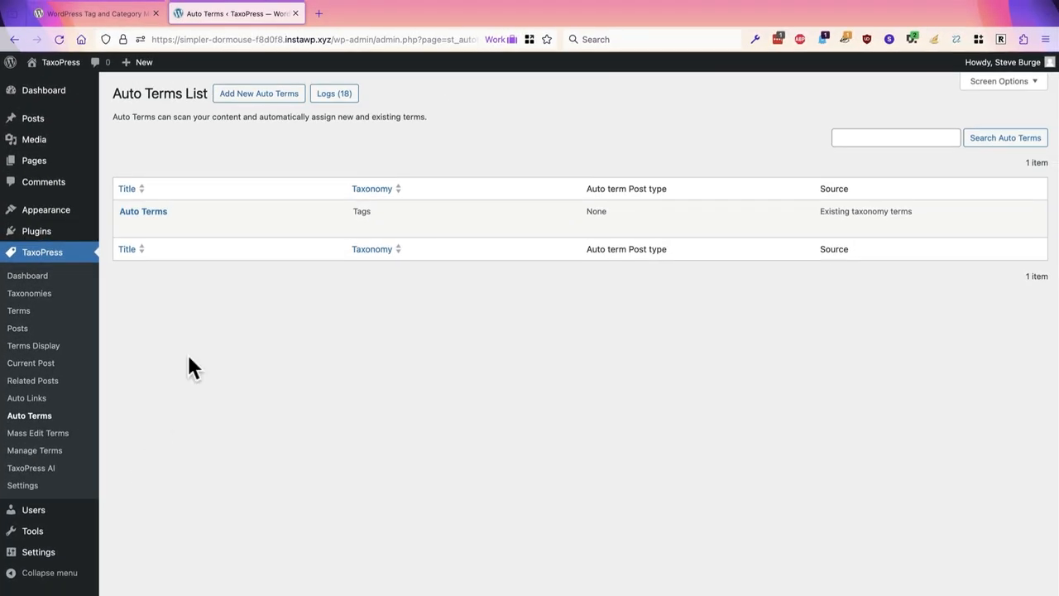
{"action": "mouse_move", "coordinate": [143, 212]}
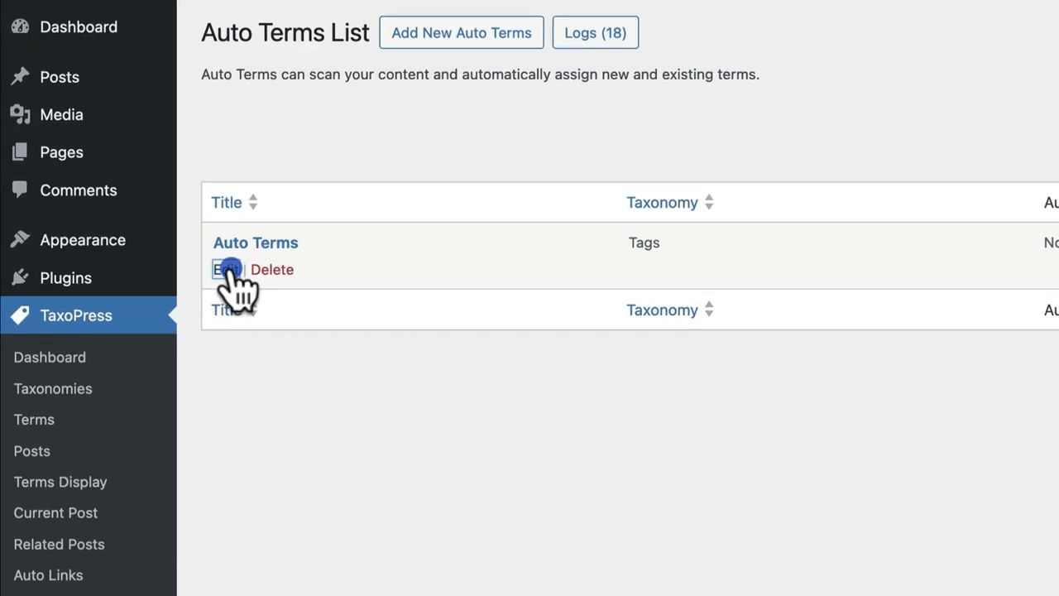
- Edit the existing Auto Terms rule to review its general settings
{"action": "left_click", "coordinate": [222, 268]}
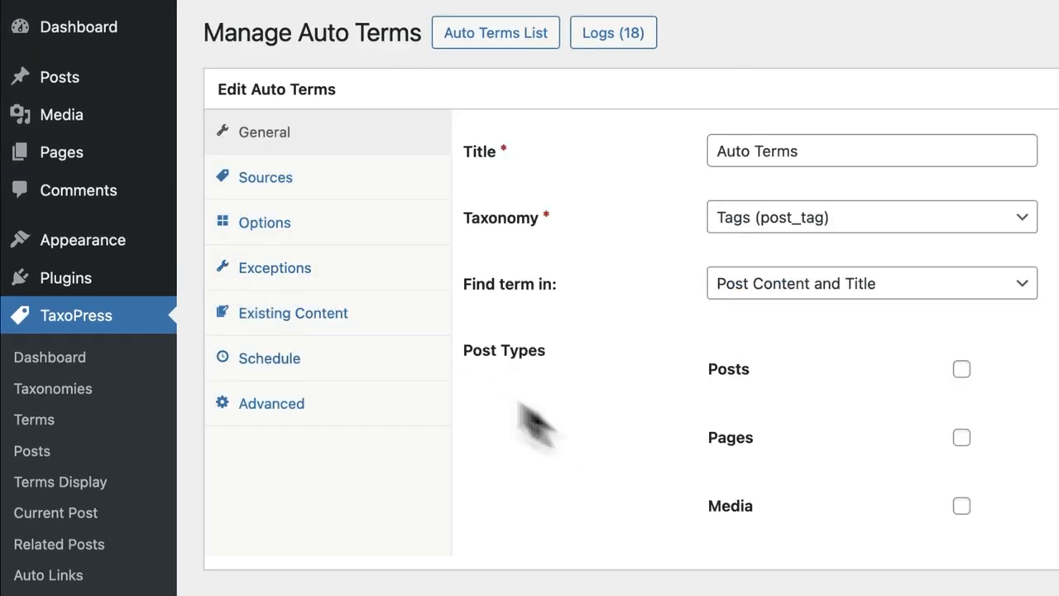
{"action": "mouse_move", "coordinate": [594, 331]}
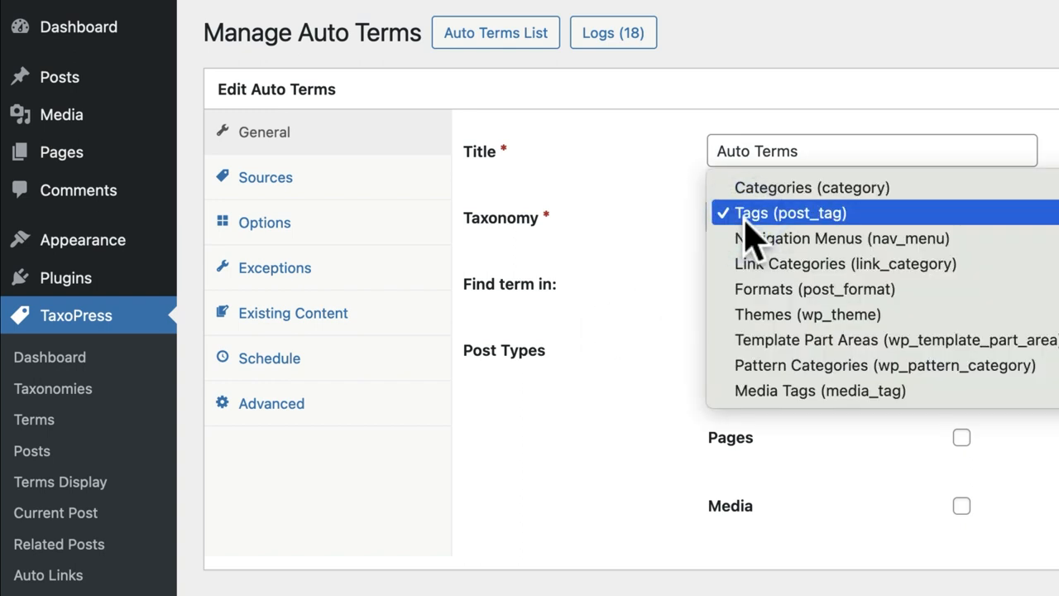
{"action": "mouse_move", "coordinate": [797, 235]}
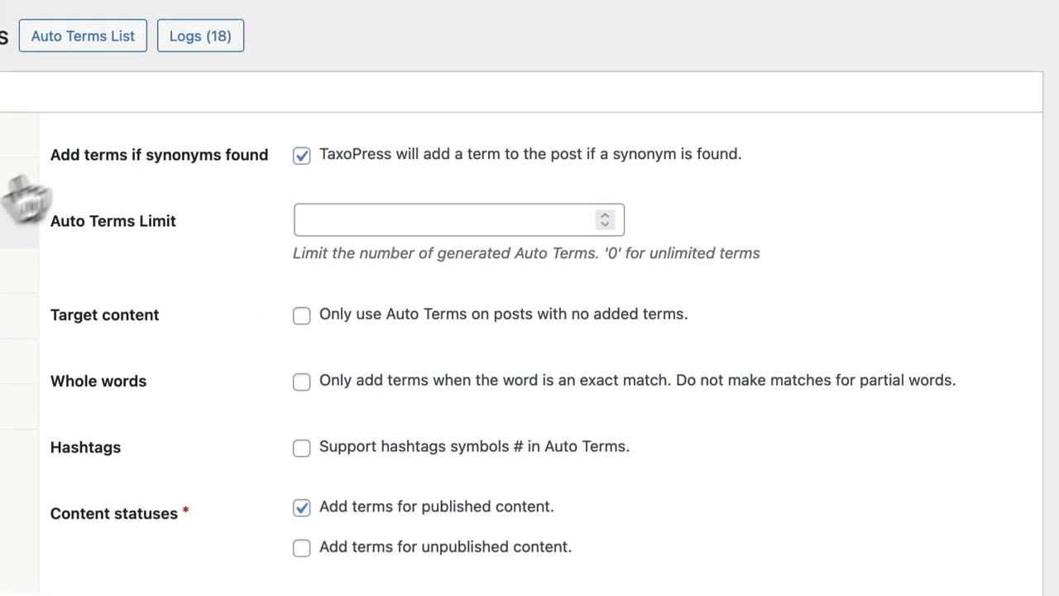
{"action": "mouse_move", "coordinate": [152, 173]}
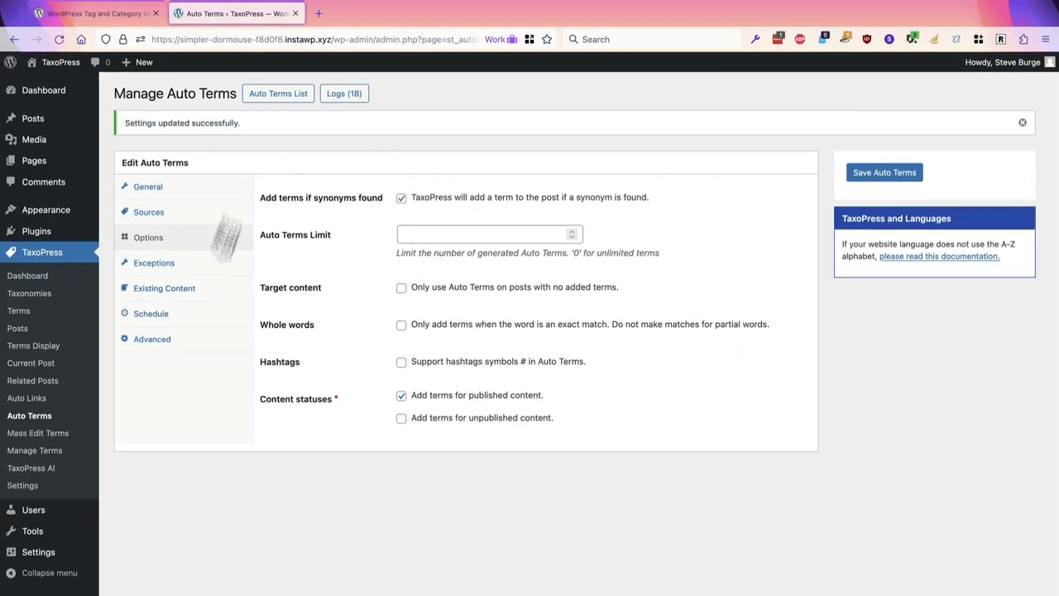
{"action": "mouse_move", "coordinate": [437, 213]}
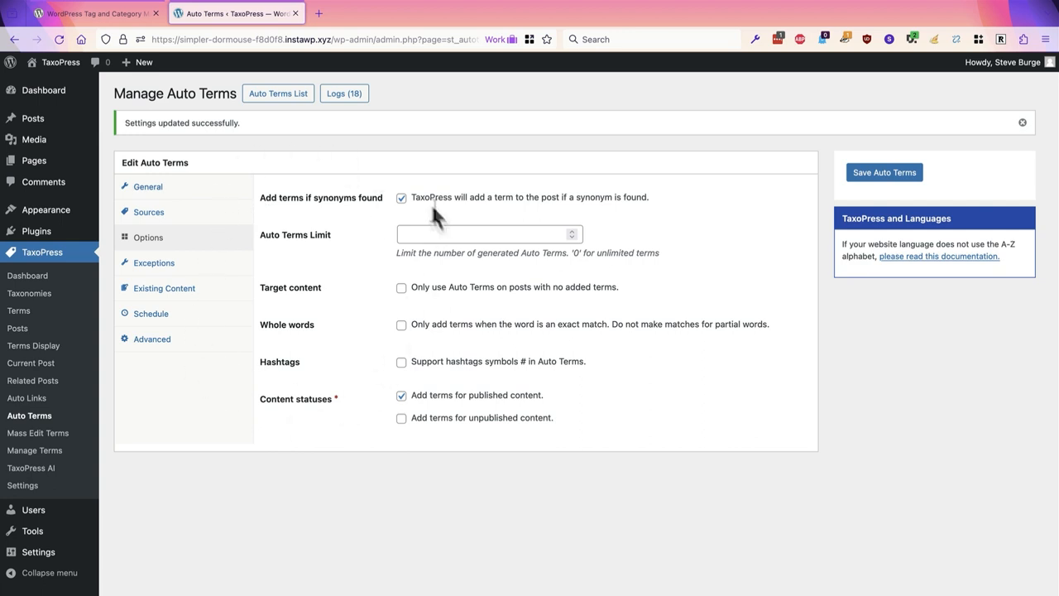
{"action": "mouse_move", "coordinate": [394, 263]}
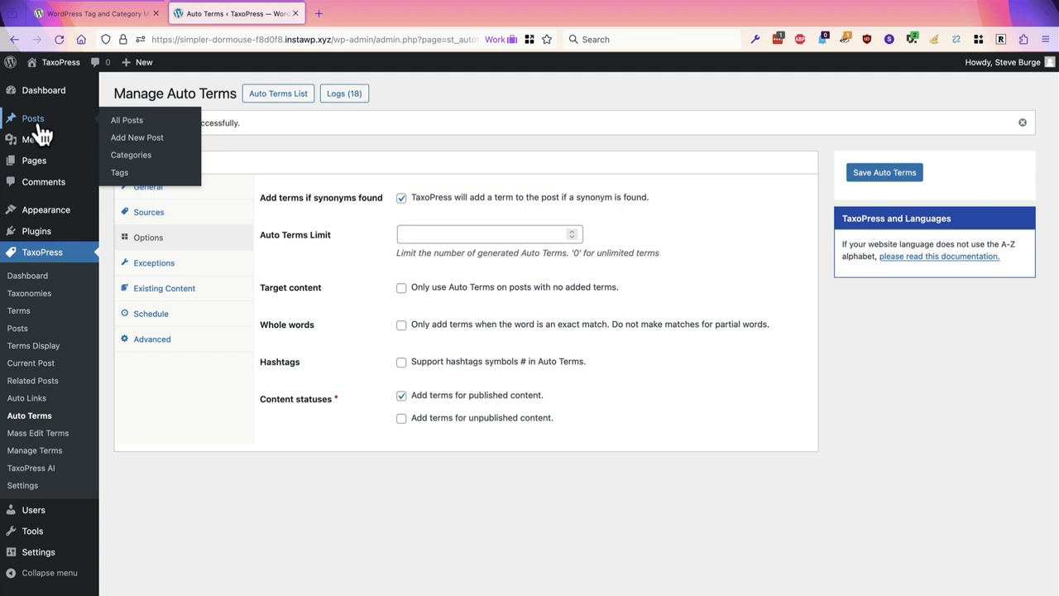
- Update the Golden Delicious post so TaxoPress assigns the Apple tag automatically
{"action": "left_click", "coordinate": [126, 119]}
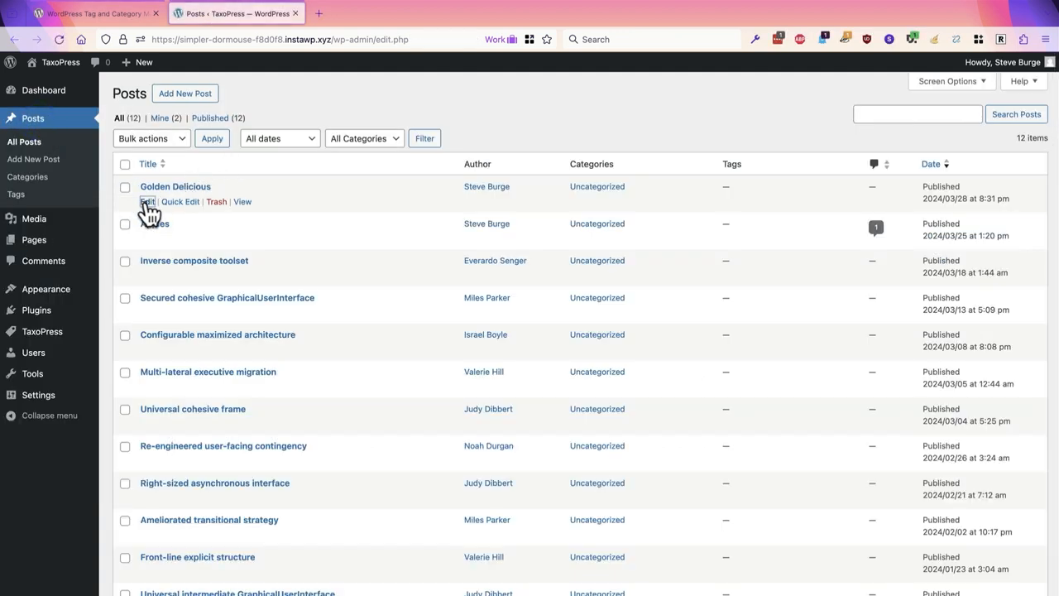
{"action": "left_click", "coordinate": [147, 201]}
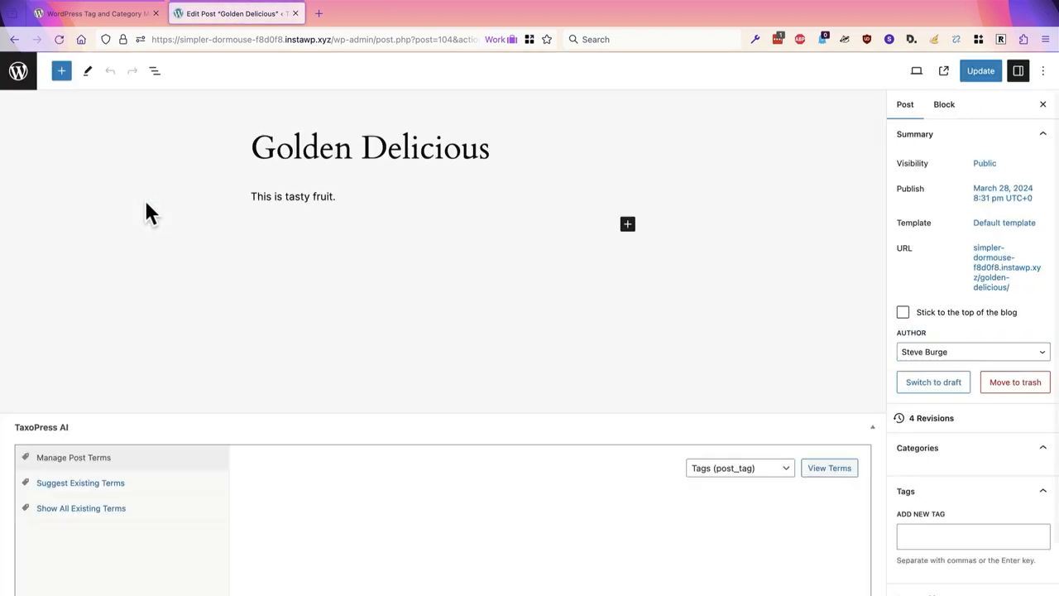
{"action": "left_click", "coordinate": [1005, 221]}
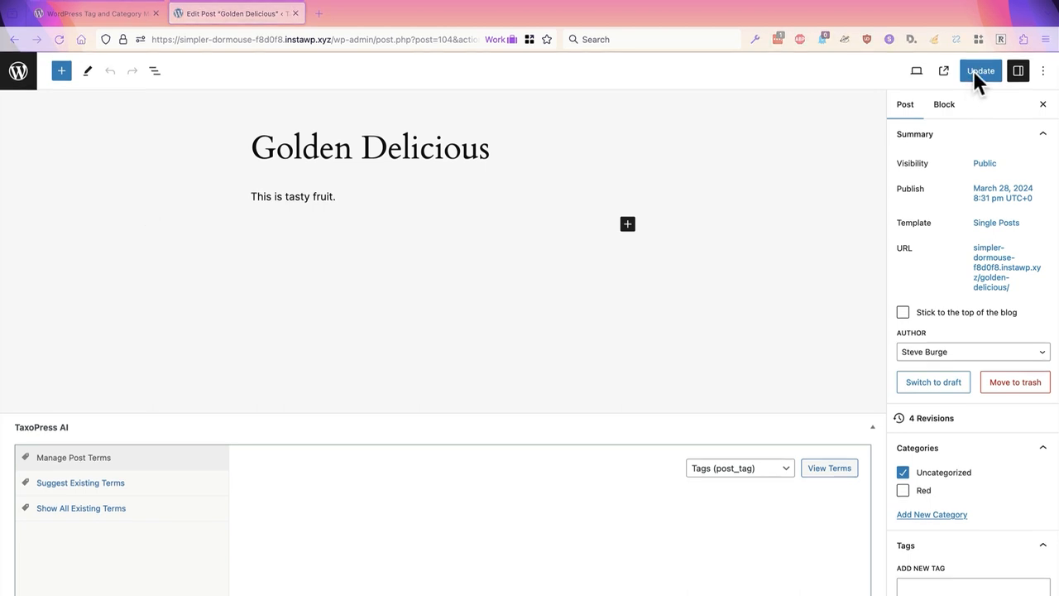
{"action": "left_click", "coordinate": [980, 70]}
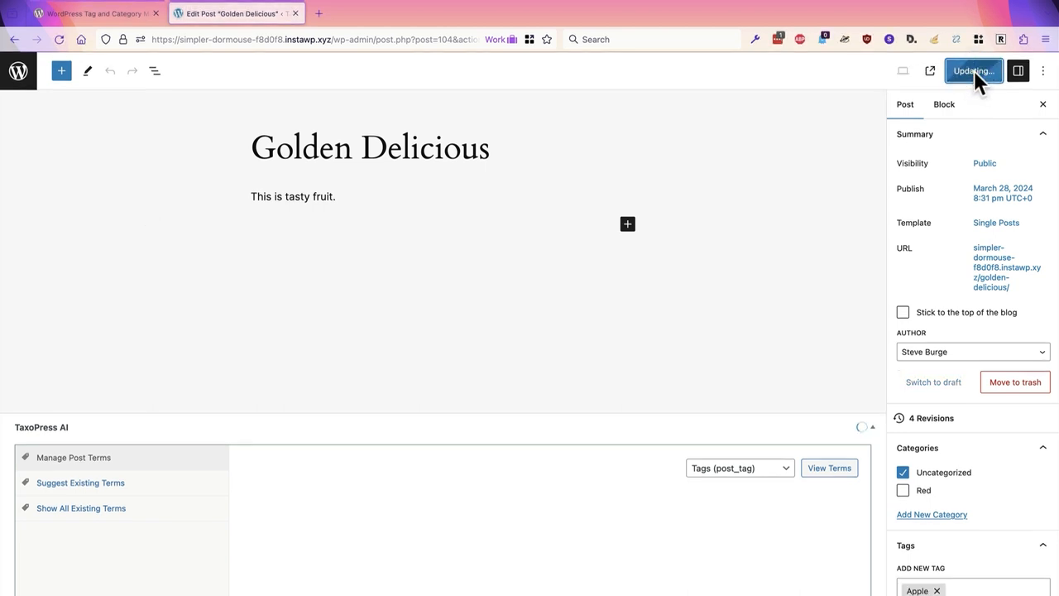
{"action": "left_click", "coordinate": [973, 70]}
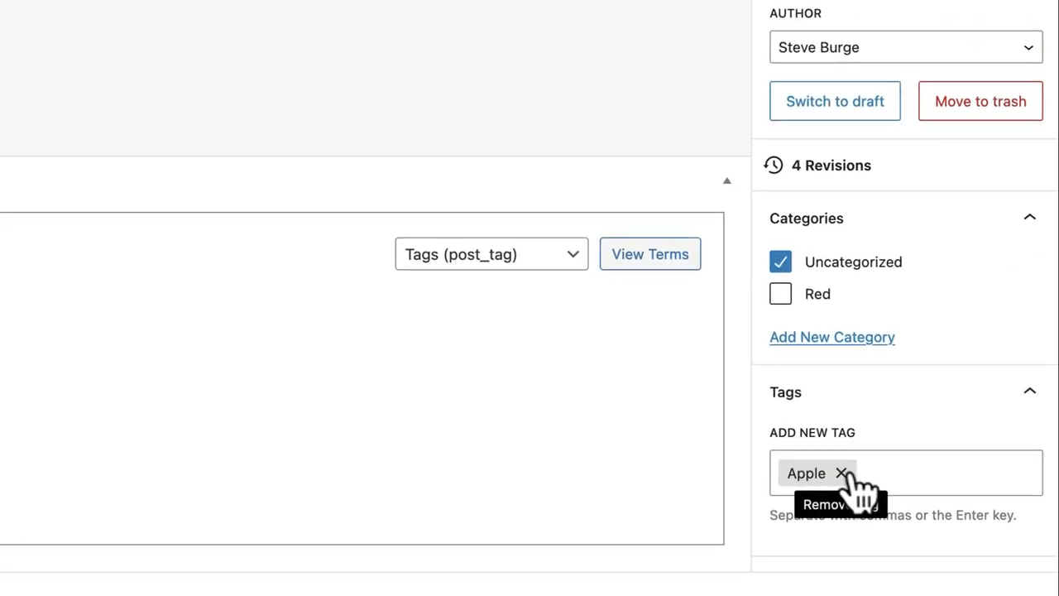
- Remove the Apple tag, retitle the post Honeycrisp and update it so Apple is reassigned
{"action": "left_click", "coordinate": [840, 473]}
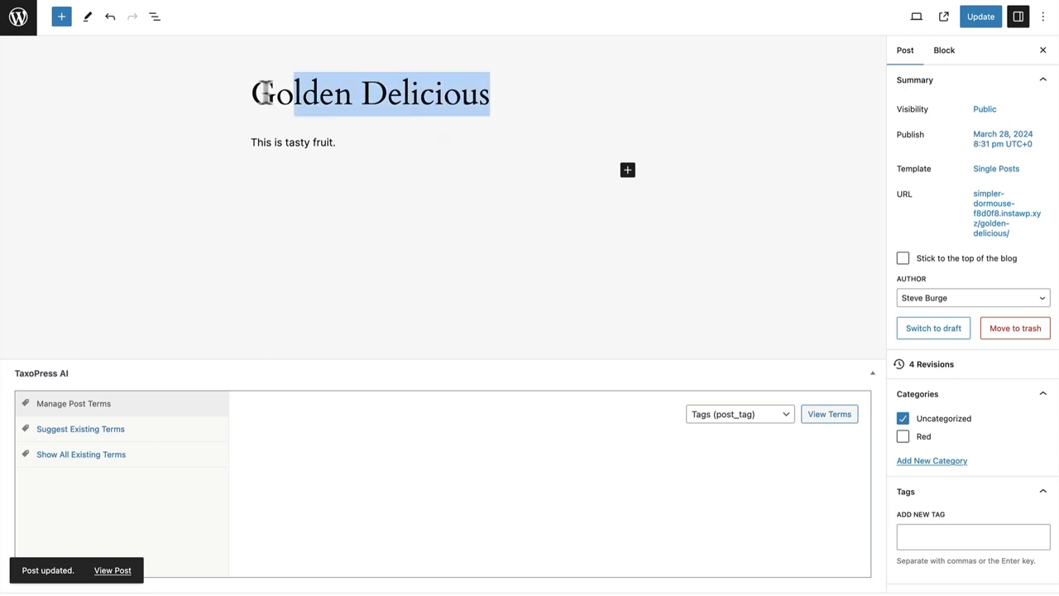
{"action": "type", "text": "Ho"}
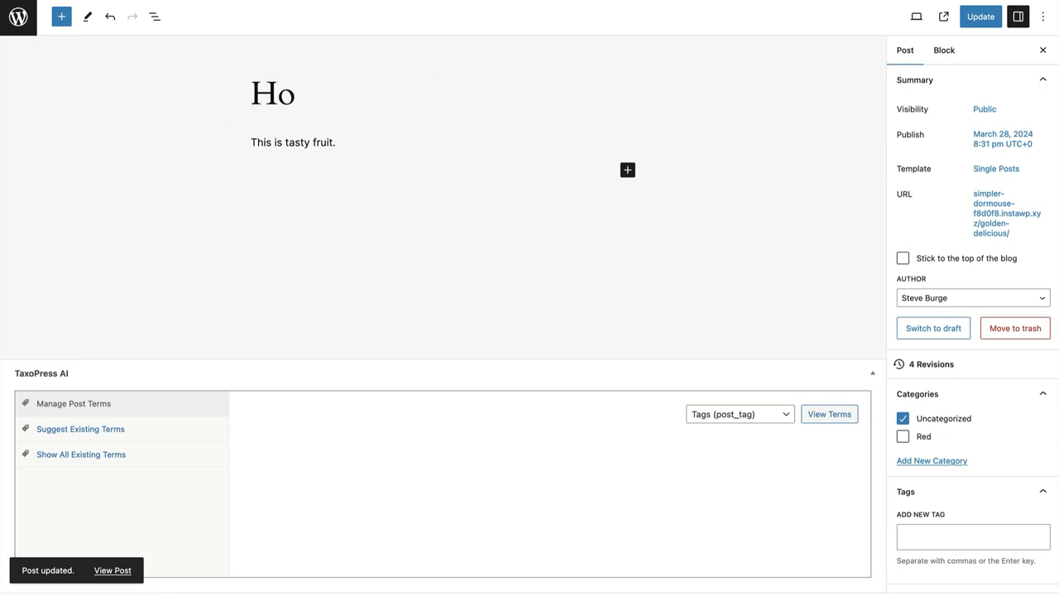
{"action": "type", "text": "neycrip"}
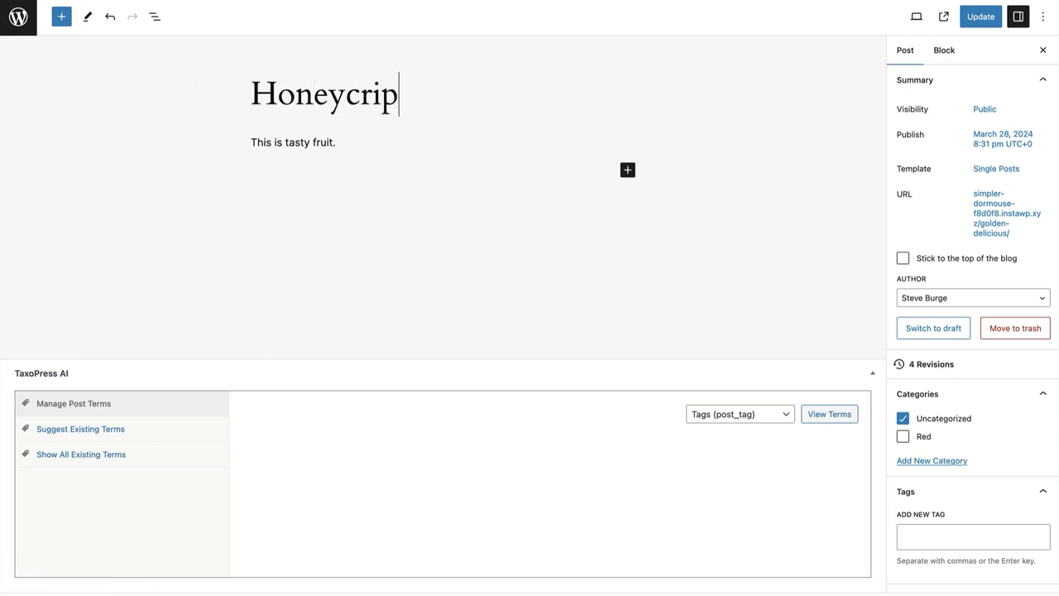
{"action": "type", "text": "sp"}
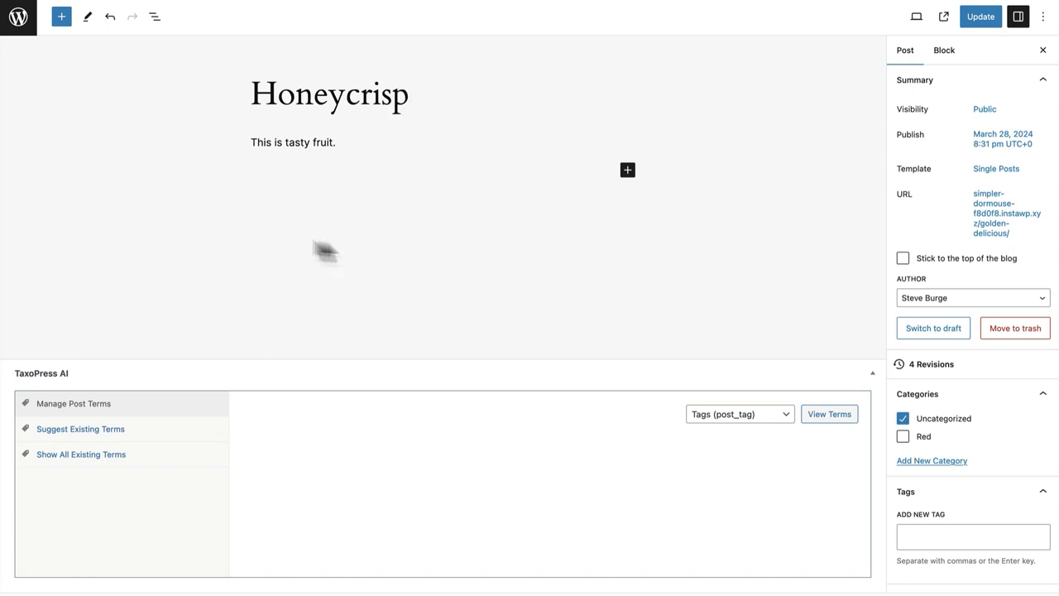
{"action": "mouse_move", "coordinate": [736, 109]}
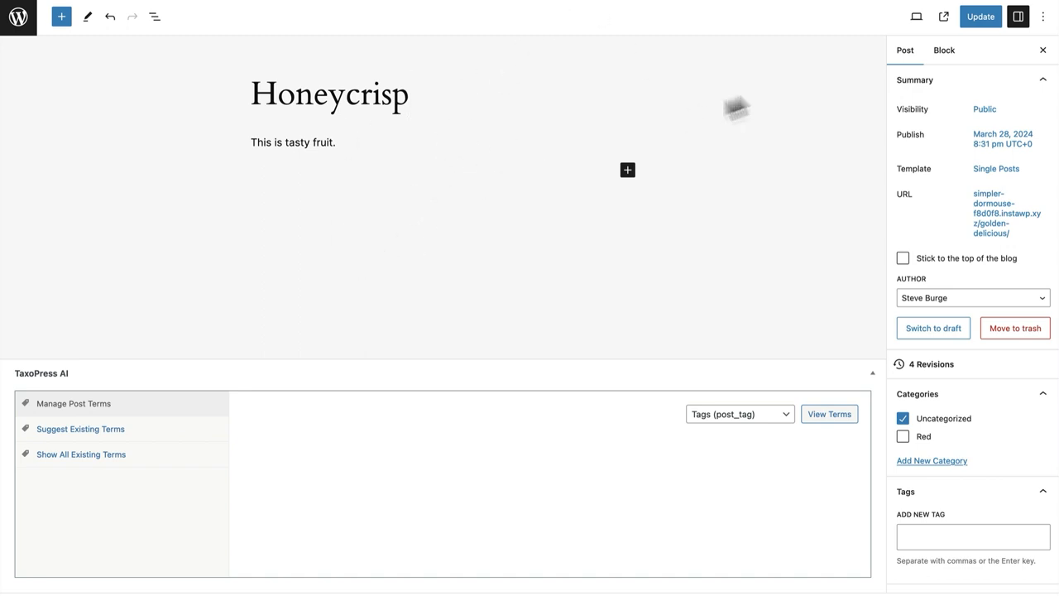
{"action": "left_click", "coordinate": [980, 16]}
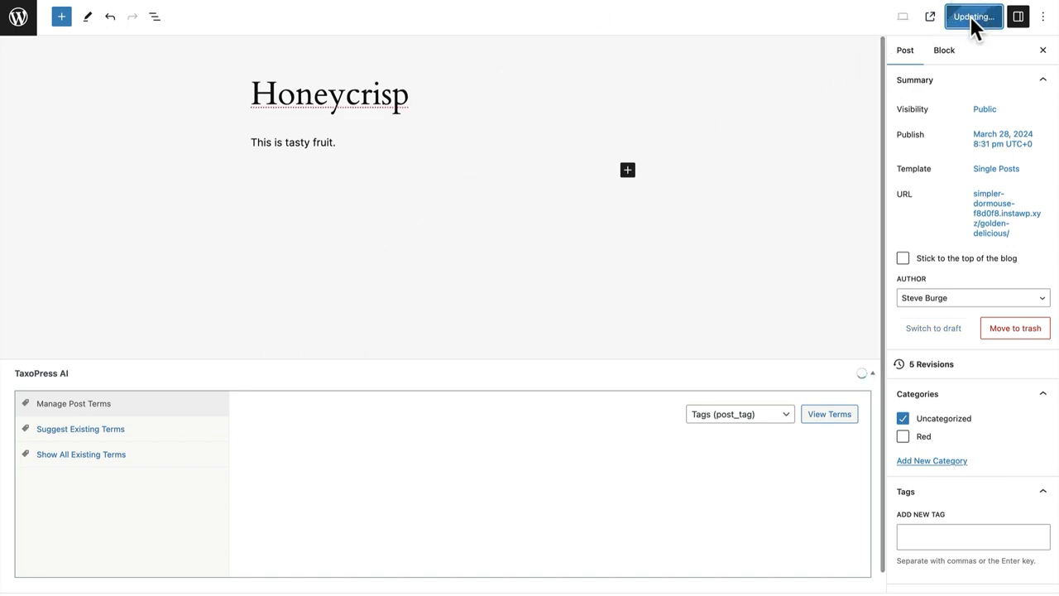
{"action": "left_click", "coordinate": [973, 16]}
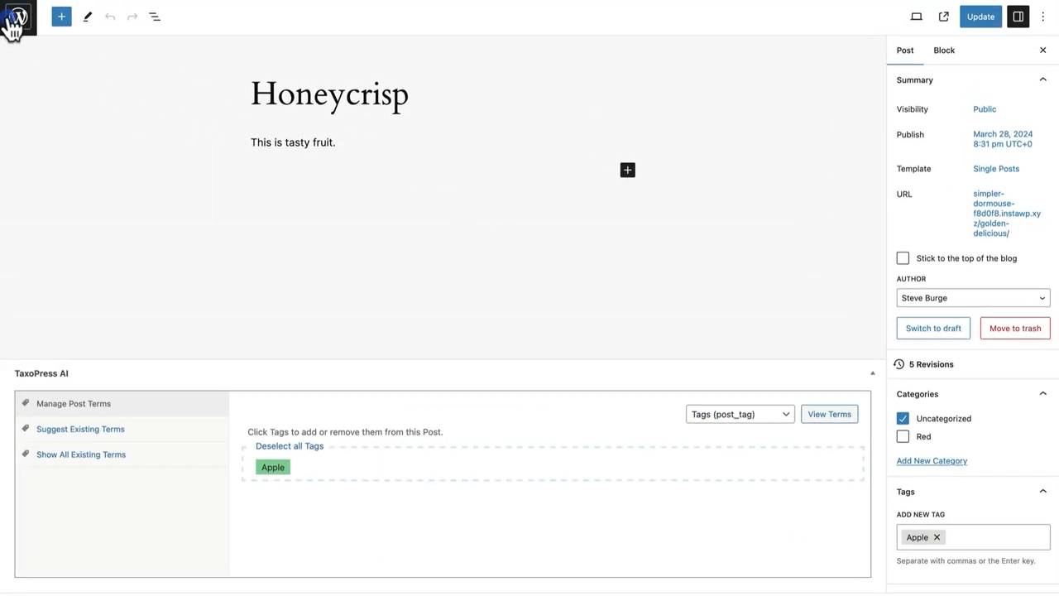
- Publish a new post titled Raeburn, which picks up the Apple tag automatically
{"action": "left_click", "coordinate": [15, 16]}
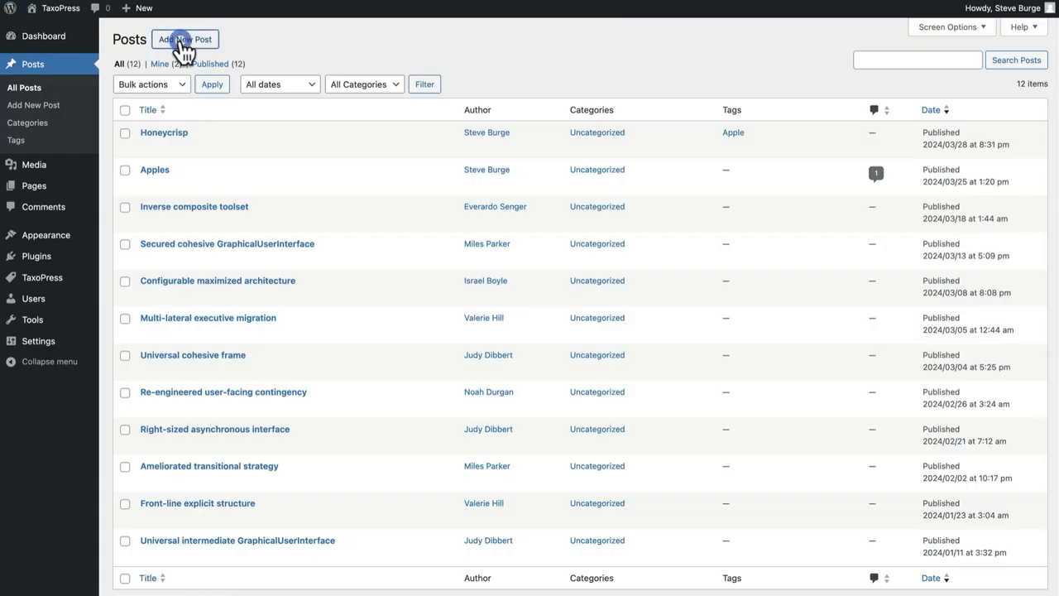
{"action": "left_click", "coordinate": [185, 40]}
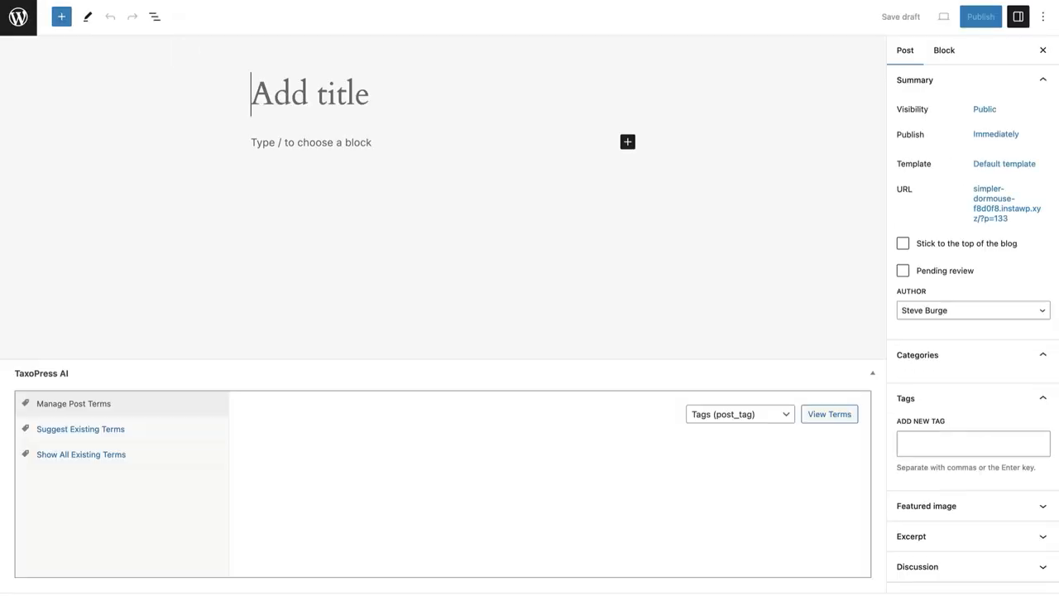
{"action": "type", "text": "Rae"}
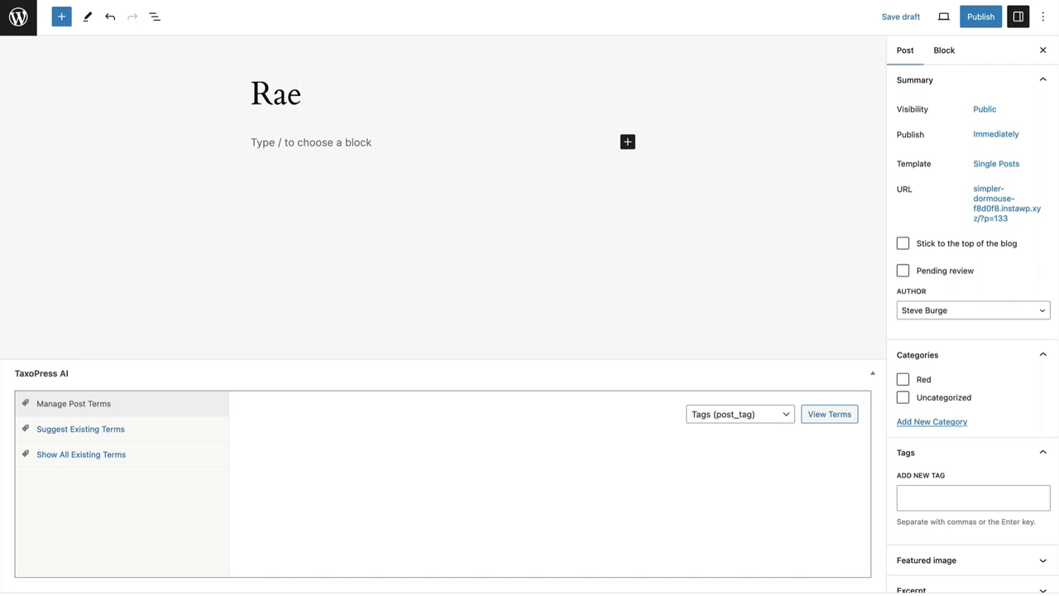
{"action": "type", "text": "burn"}
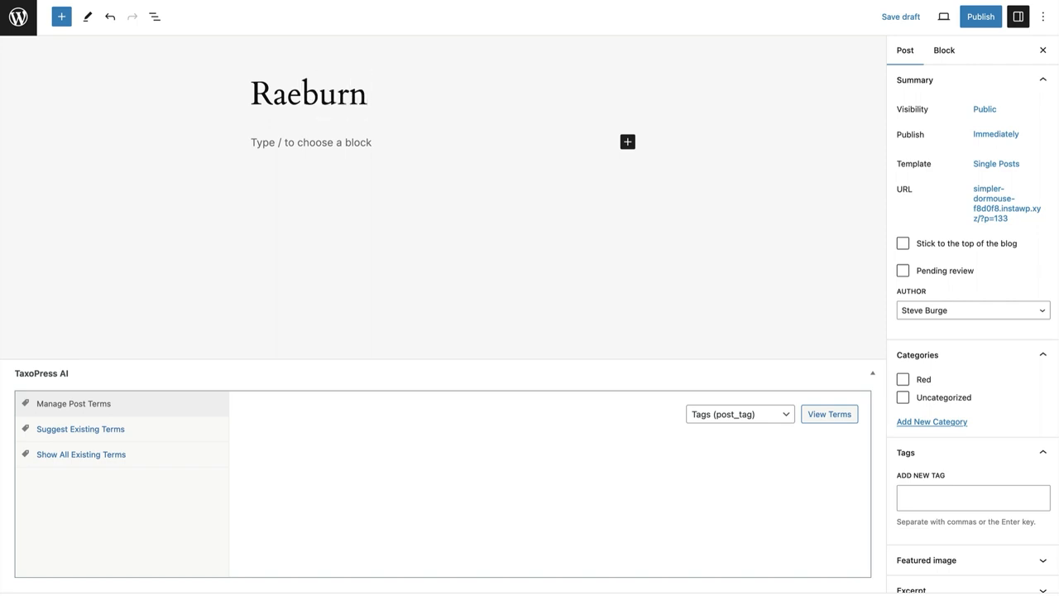
{"action": "left_click", "coordinate": [367, 92]}
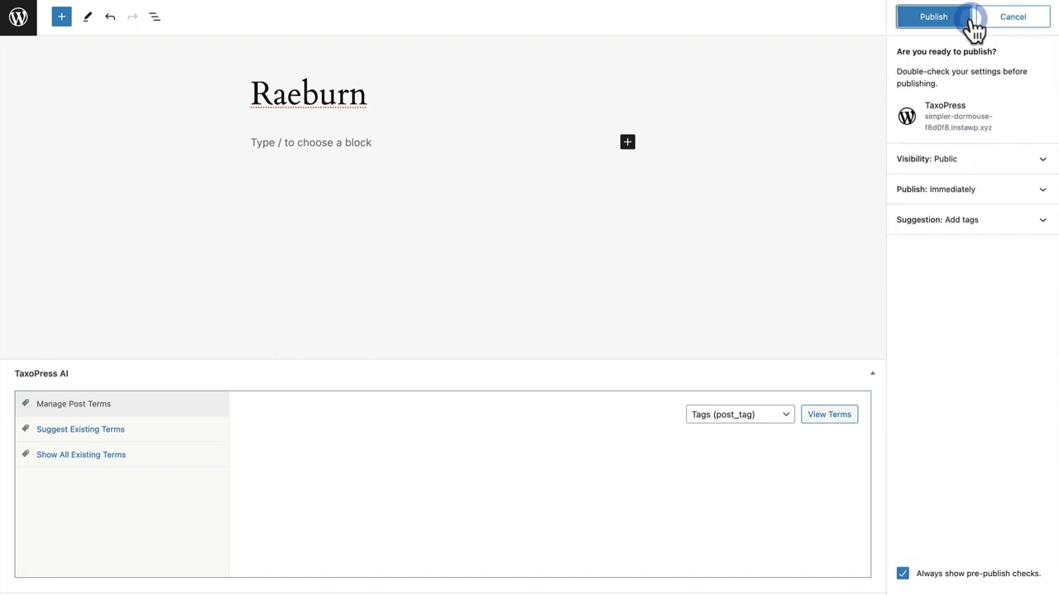
{"action": "left_click", "coordinate": [933, 16]}
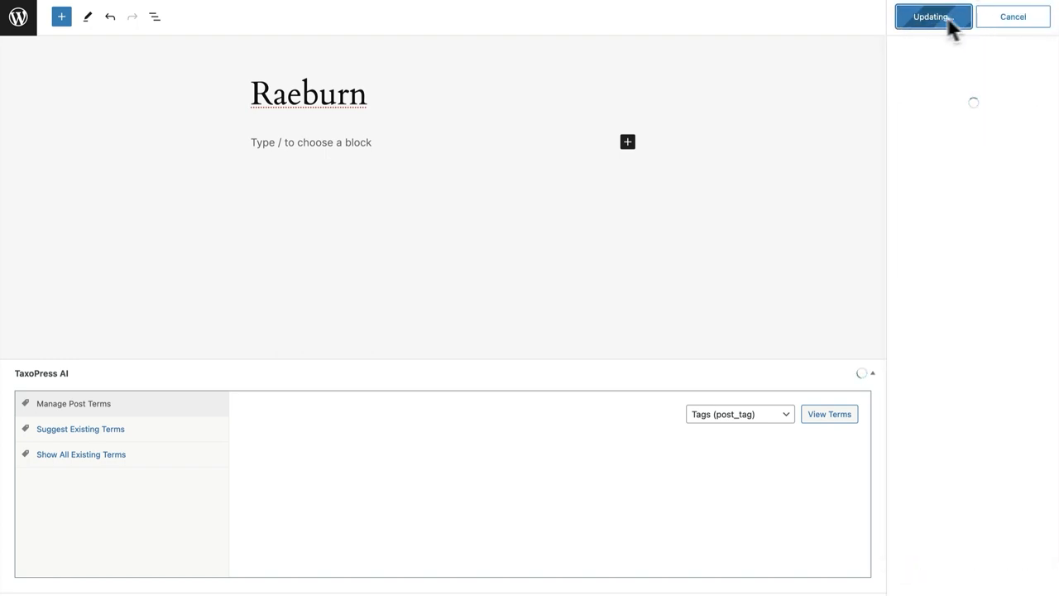
{"action": "left_click", "coordinate": [933, 16]}
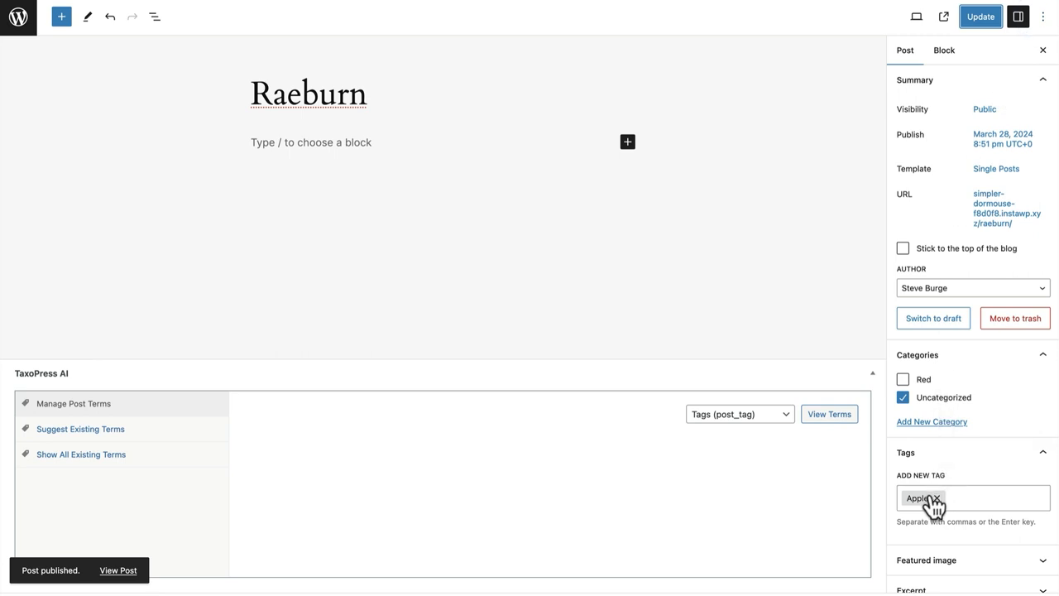
{"action": "mouse_move", "coordinate": [936, 498]}
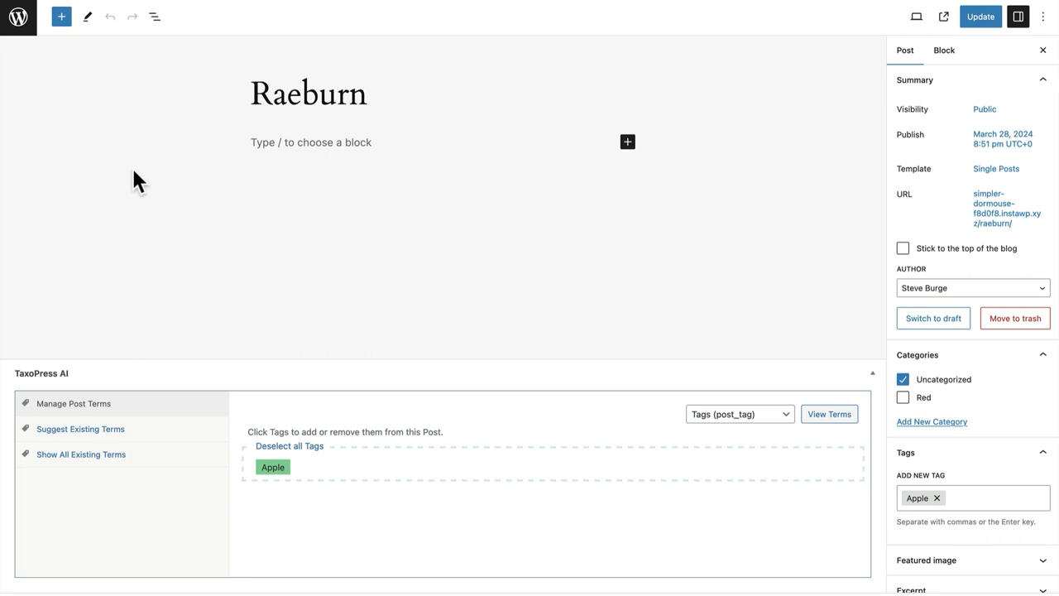
{"action": "mouse_move", "coordinate": [57, 73]}
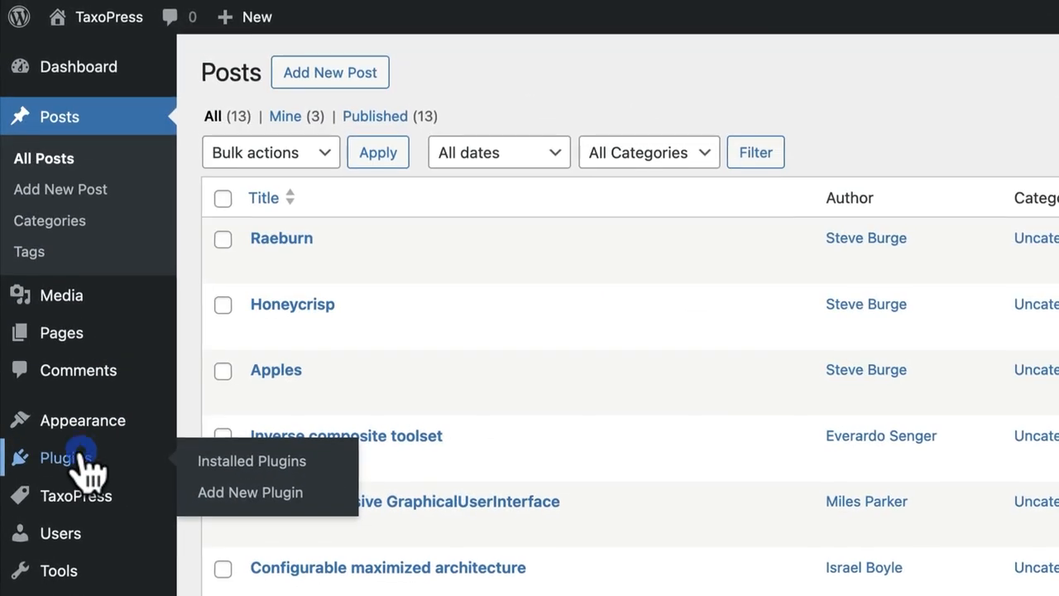
- Activate WooCommerce and start a new product category named Shirt
{"action": "left_click", "coordinate": [251, 460]}
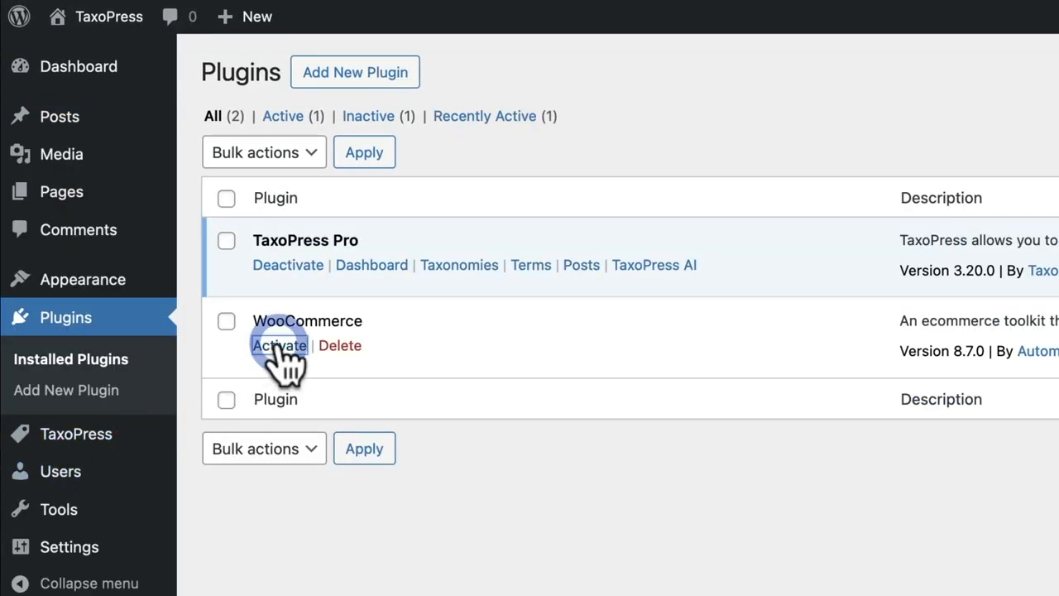
{"action": "left_click", "coordinate": [278, 346]}
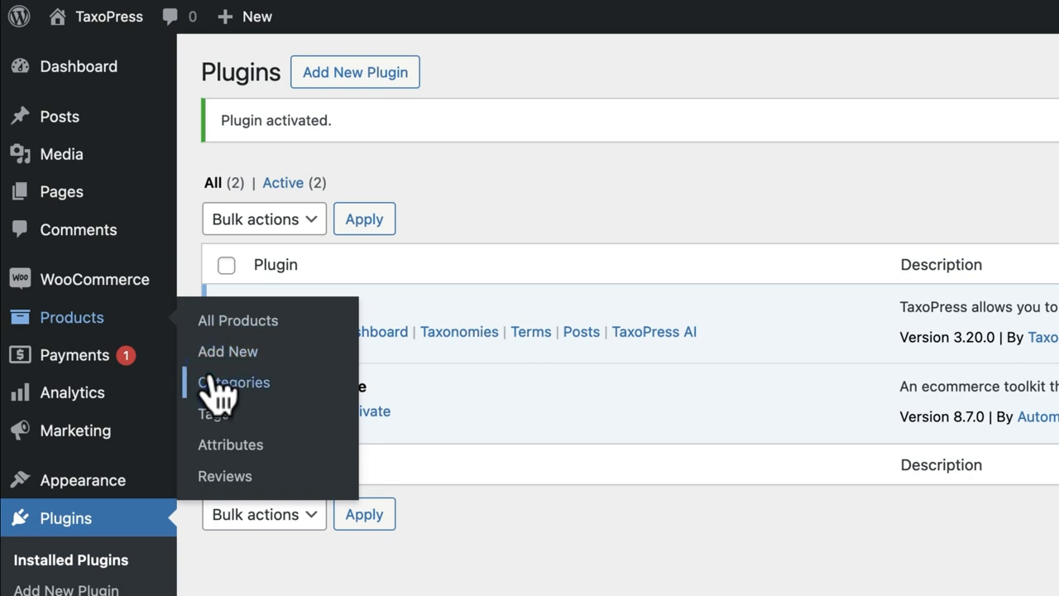
{"action": "left_click", "coordinate": [233, 380]}
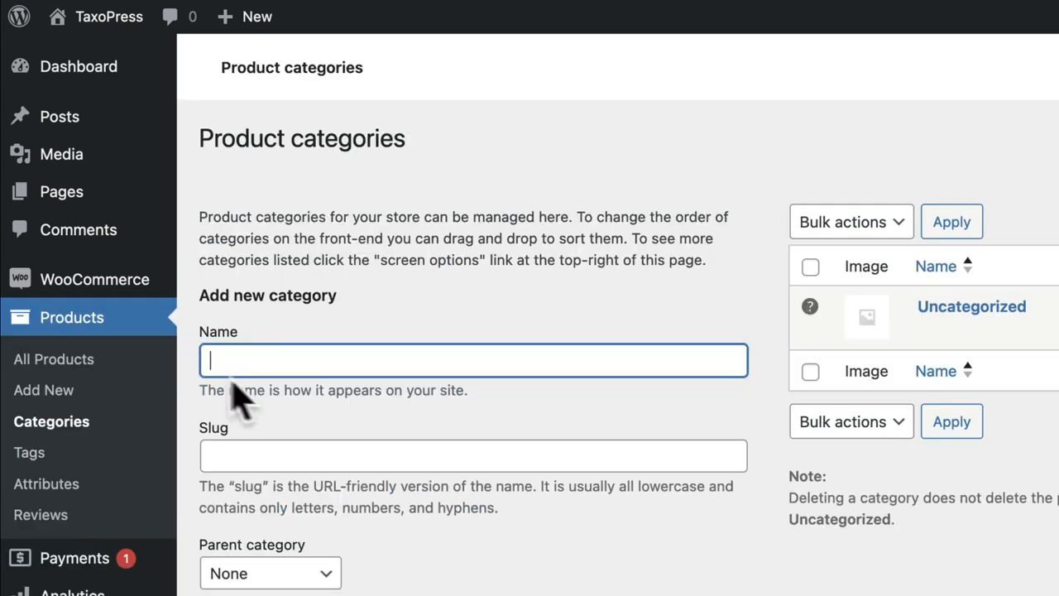
{"action": "type", "text": "S"}
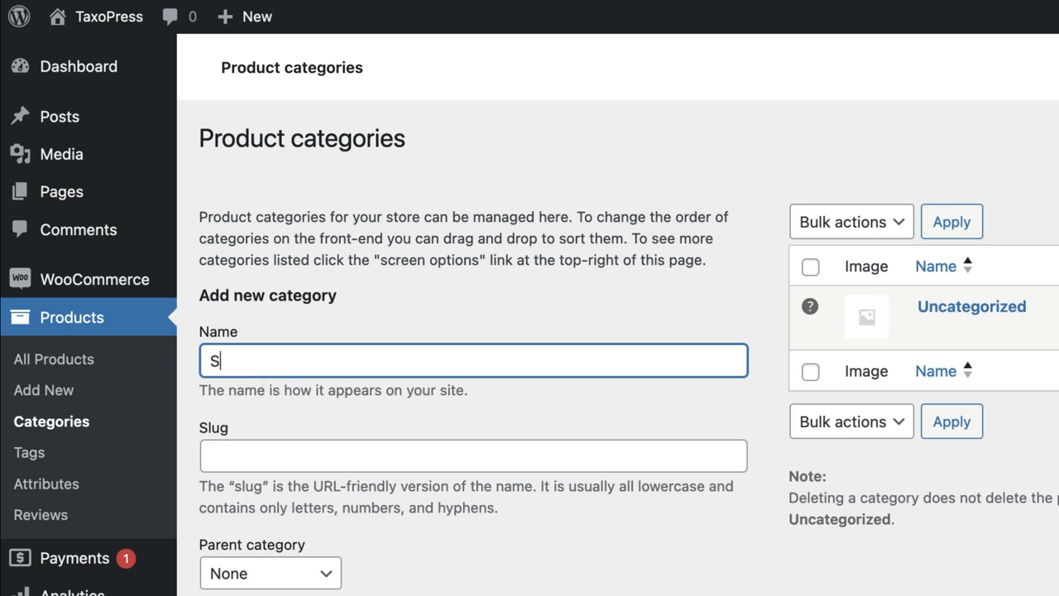
{"action": "type", "text": "hirt"}
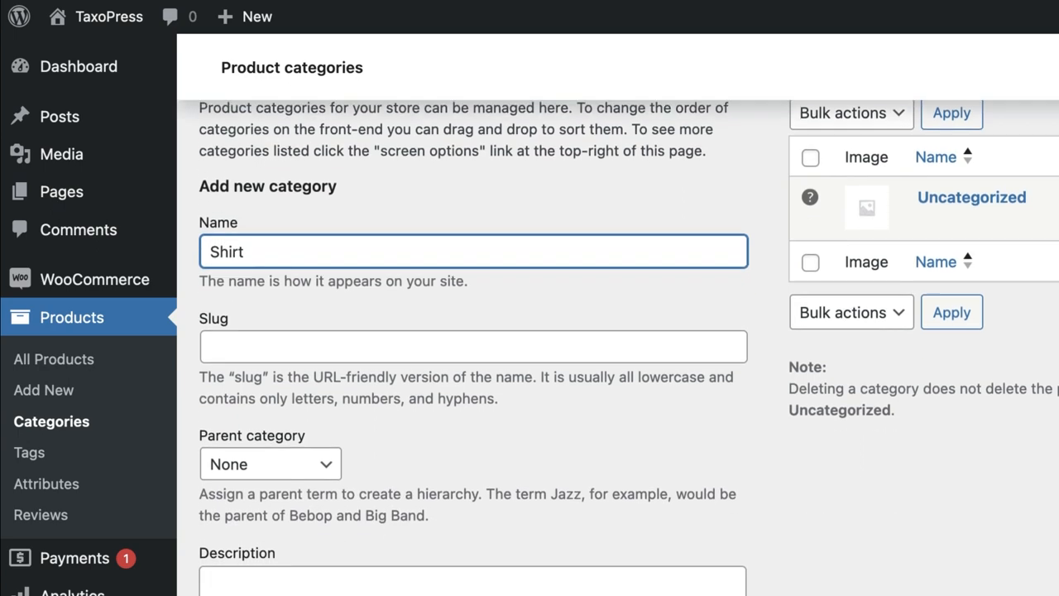
{"action": "scroll", "scroll_direction": "down", "scroll_amount": 3}
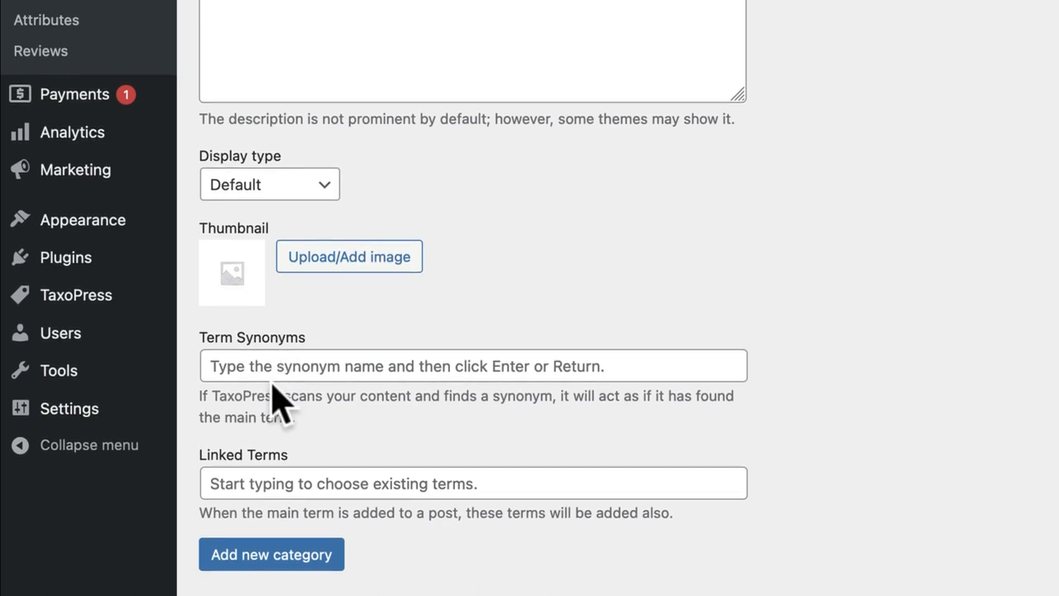
- Give the Shirt category the synonyms Tshirt, t-shirts, jersey, jerseys and tank tops
{"action": "type", "text": "Th"}
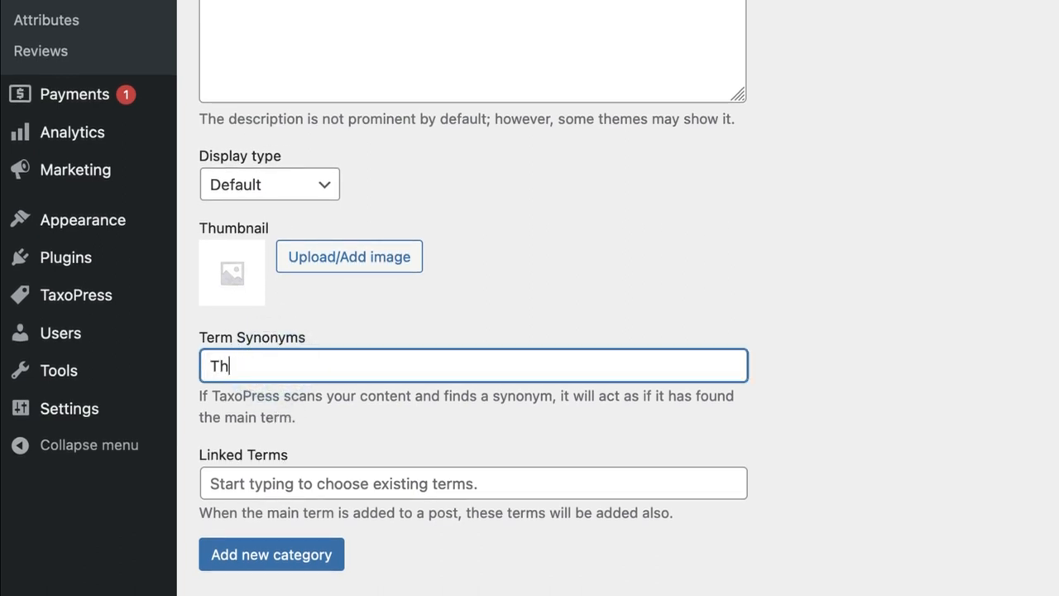
{"action": "type", "text": "shirt"}
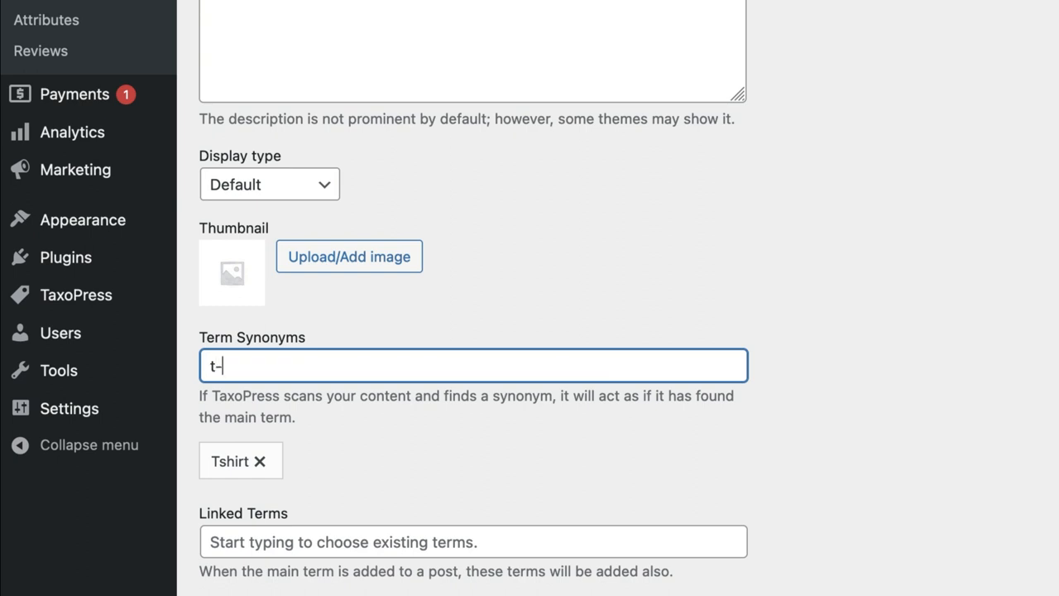
{"action": "type", "text": "shirt"}
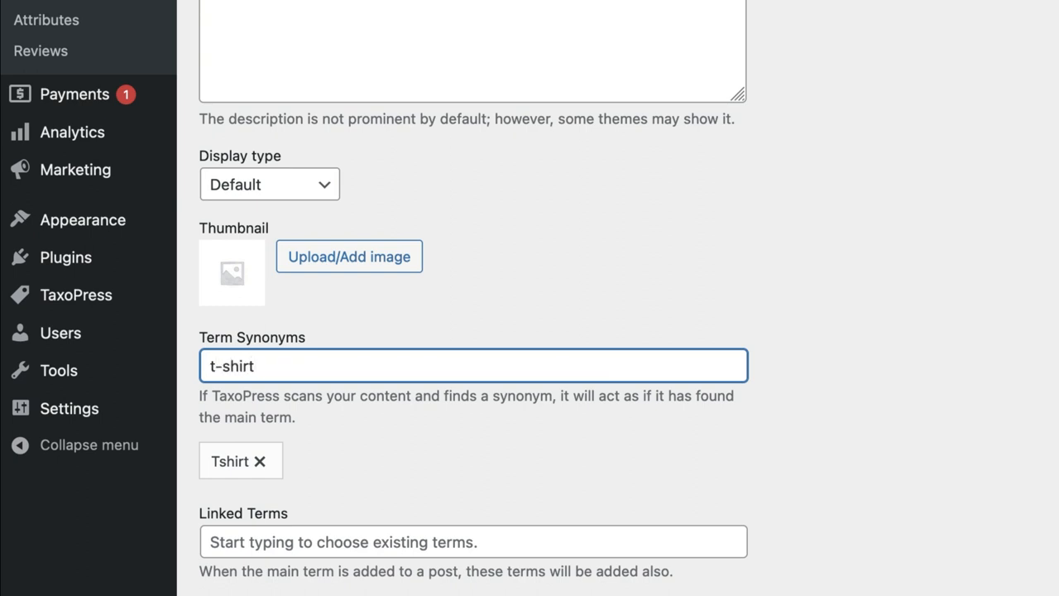
{"action": "key", "text": "Return"}
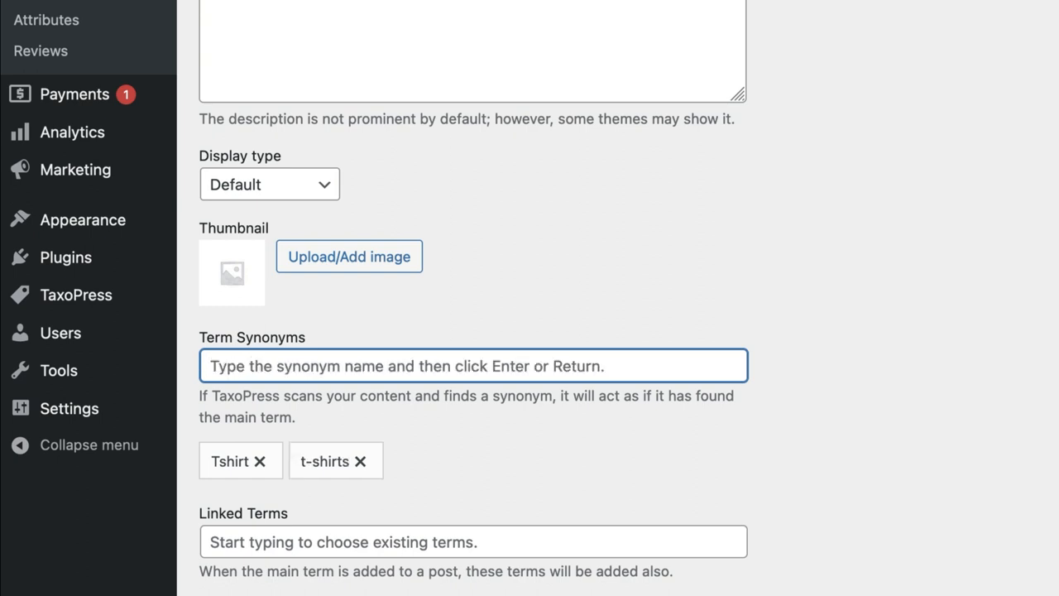
{"action": "type", "text": "jerse"}
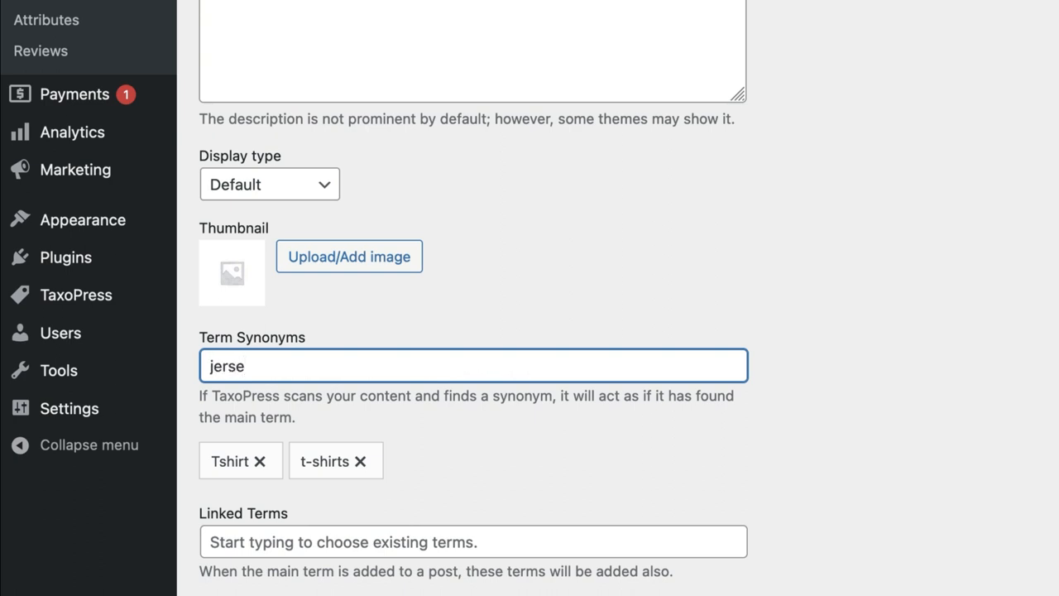
{"action": "key", "text": "Return"}
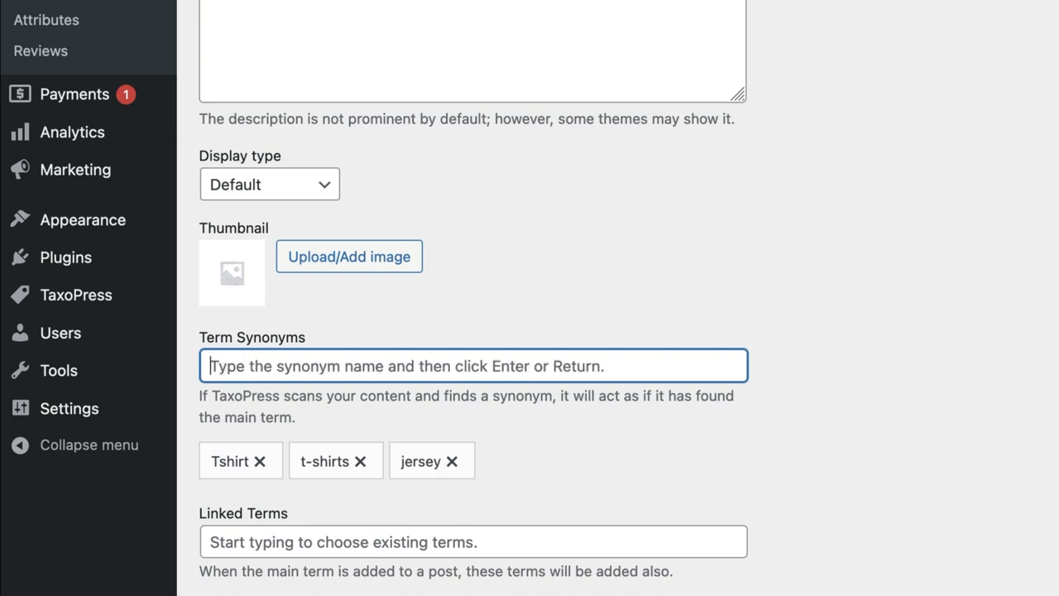
{"action": "type", "text": "jerseys"}
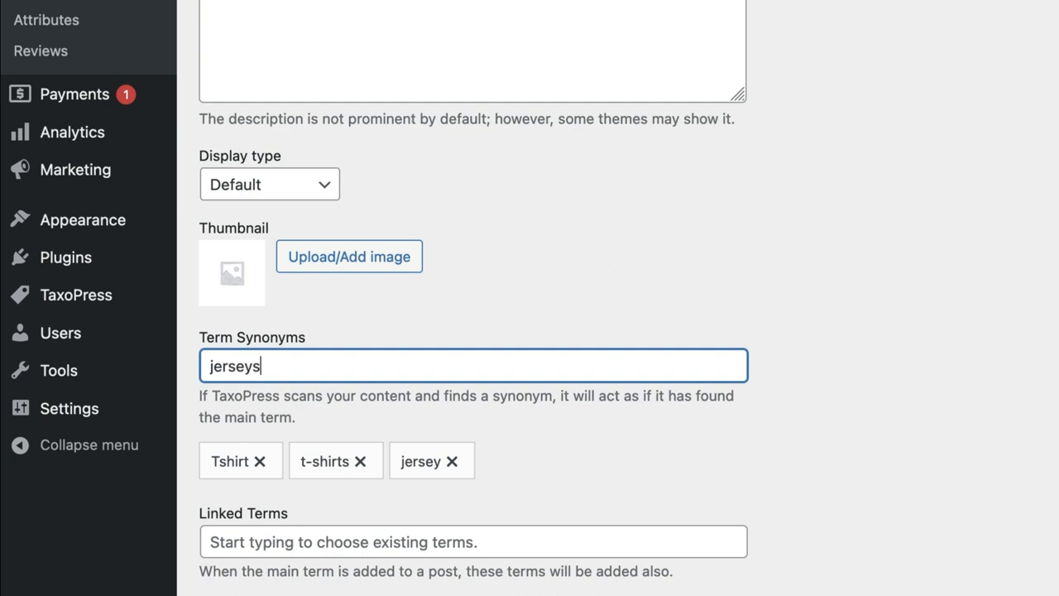
{"action": "key", "text": "Return"}
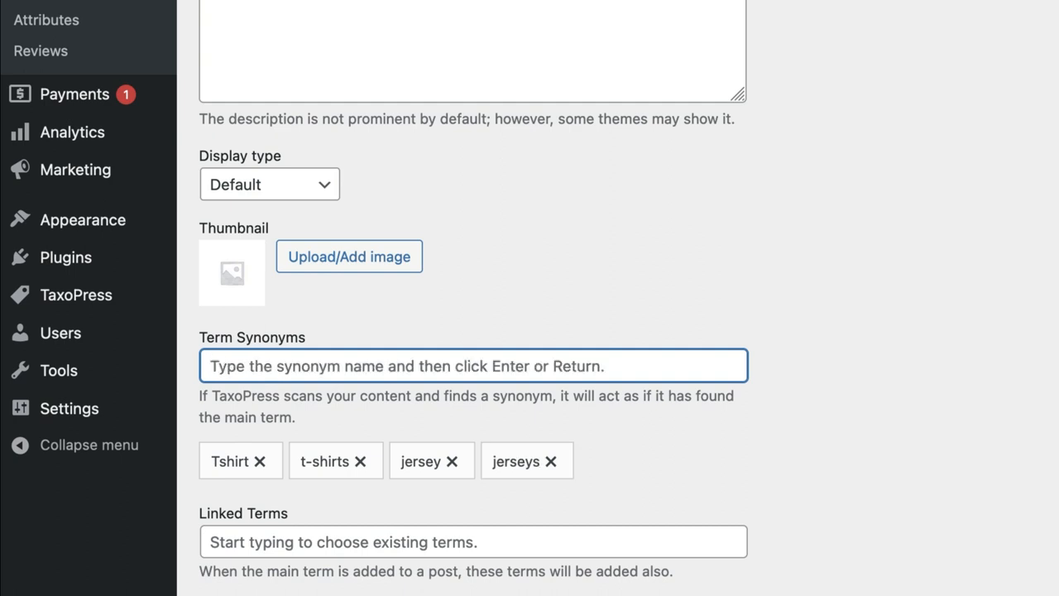
{"action": "type", "text": "tank"}
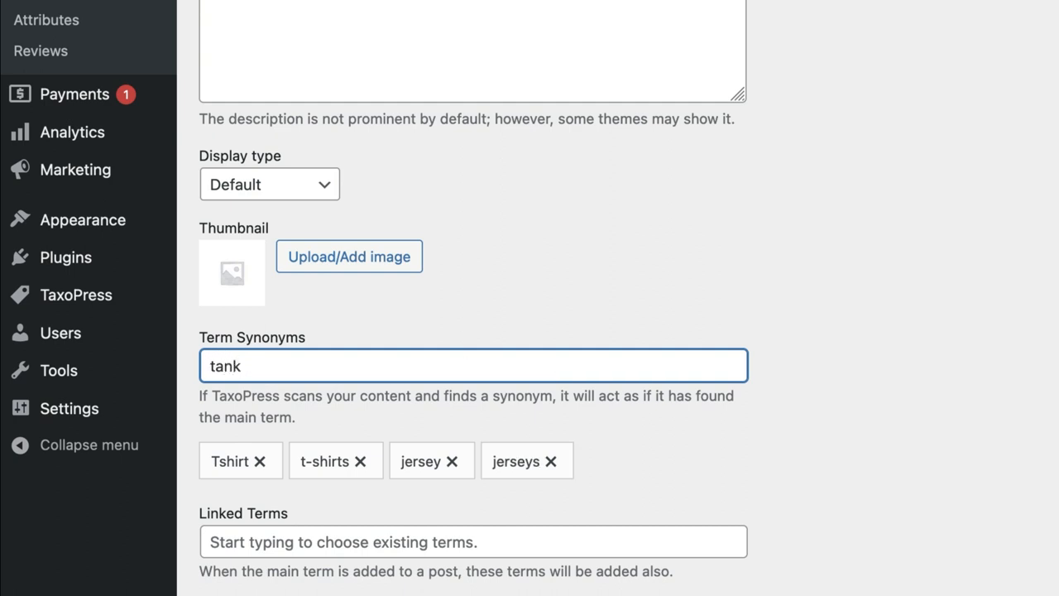
{"action": "type", "text": "tops"}
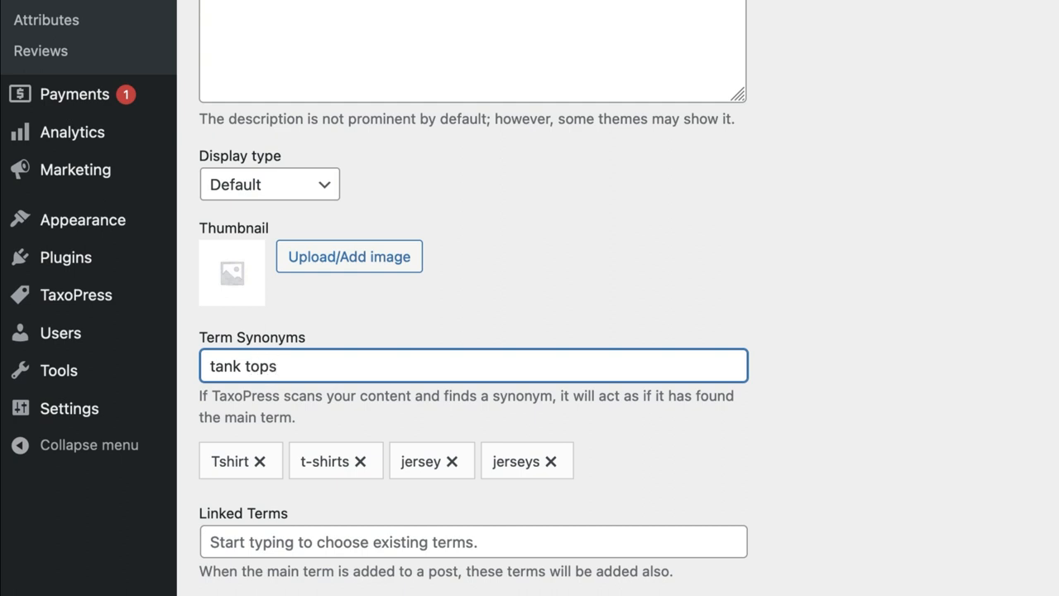
{"action": "key", "text": "Return"}
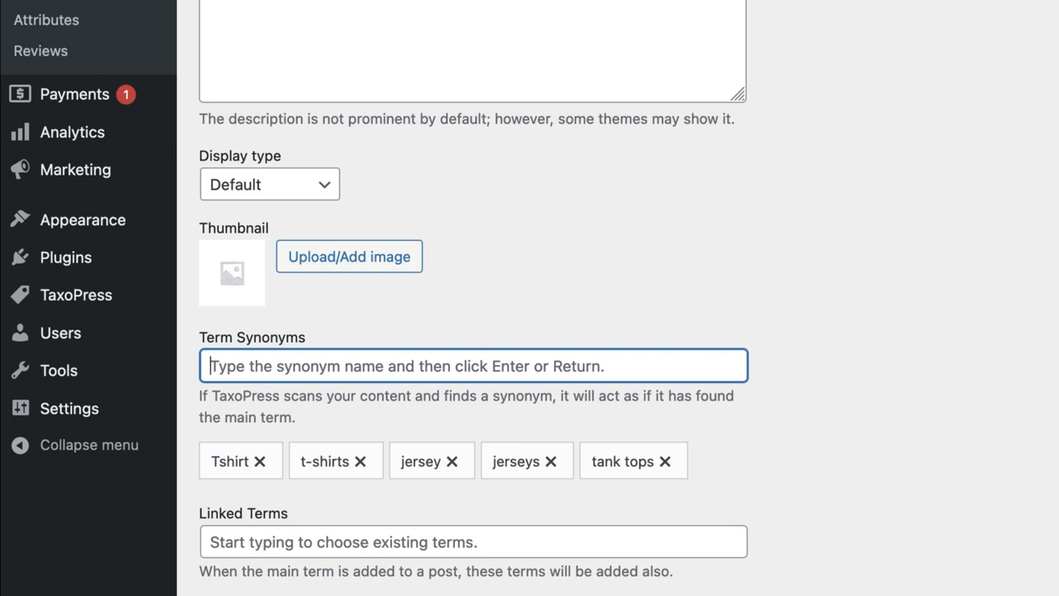
{"action": "mouse_move", "coordinate": [632, 446]}
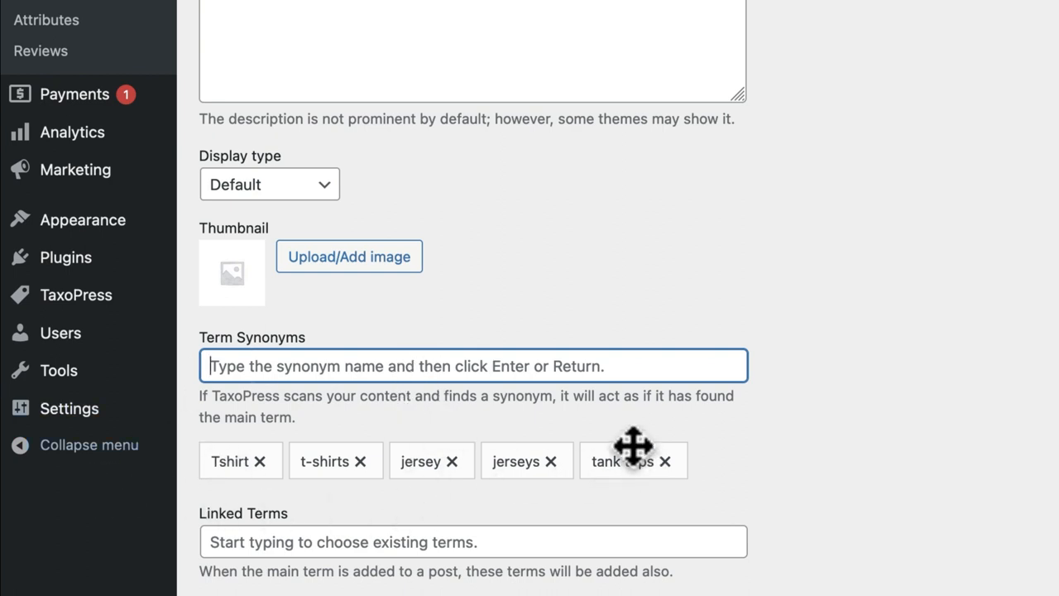
{"action": "scroll", "scroll_direction": "up", "scroll_amount": 3}
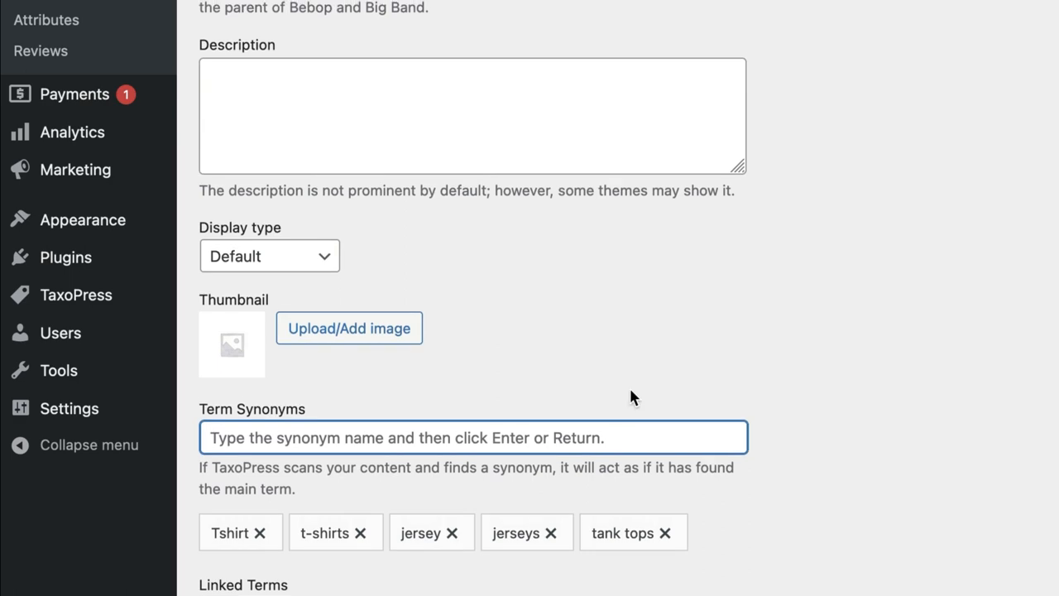
{"action": "scroll", "scroll_direction": "down", "scroll_amount": 3}
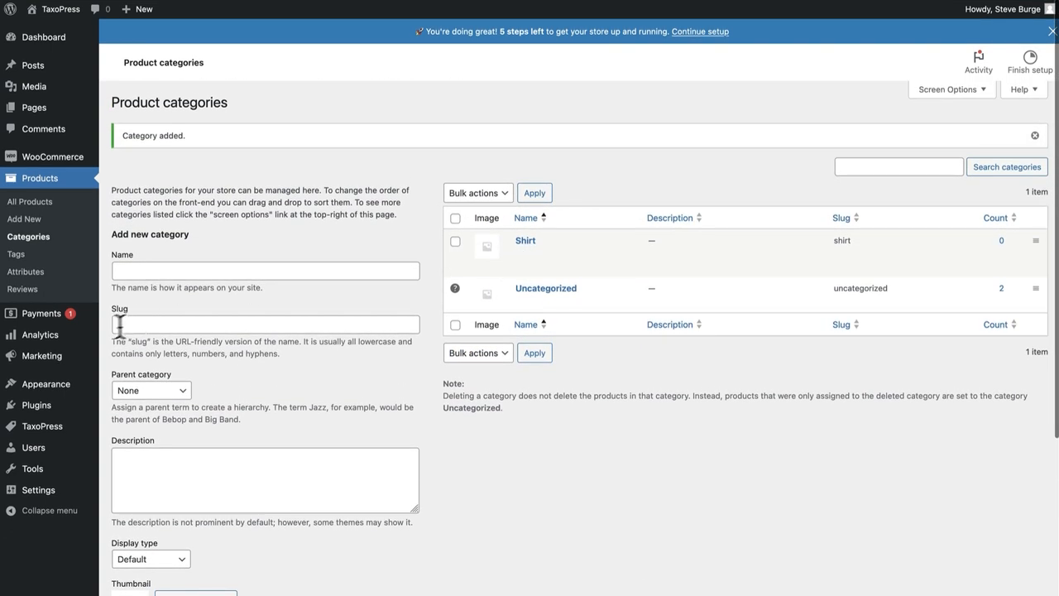
- Change the Auto Terms rule to assign Product categories and scan Products, then save it
{"action": "left_click", "coordinate": [42, 427]}
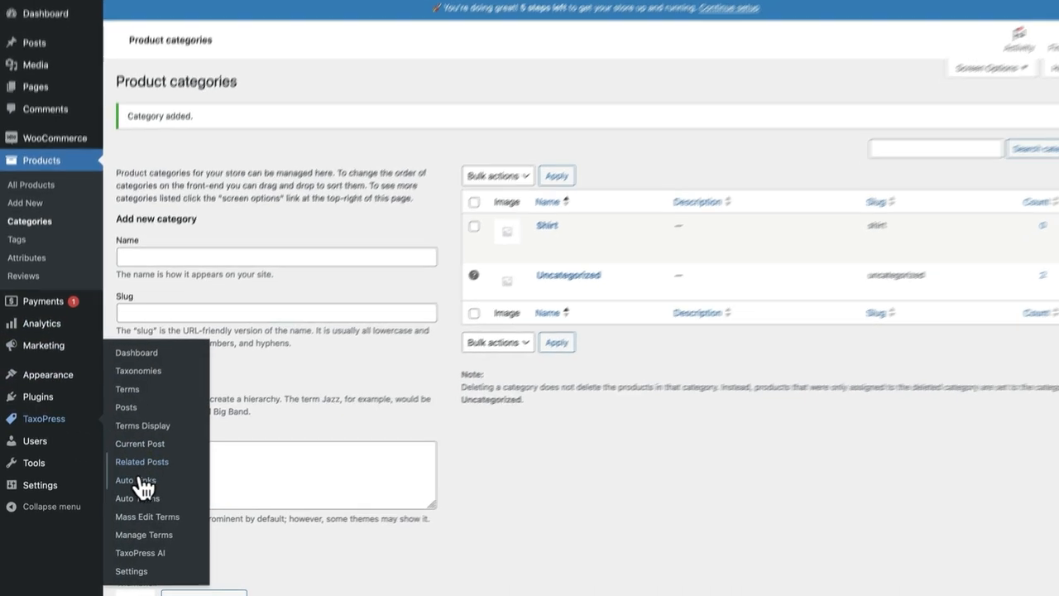
{"action": "left_click", "coordinate": [137, 496]}
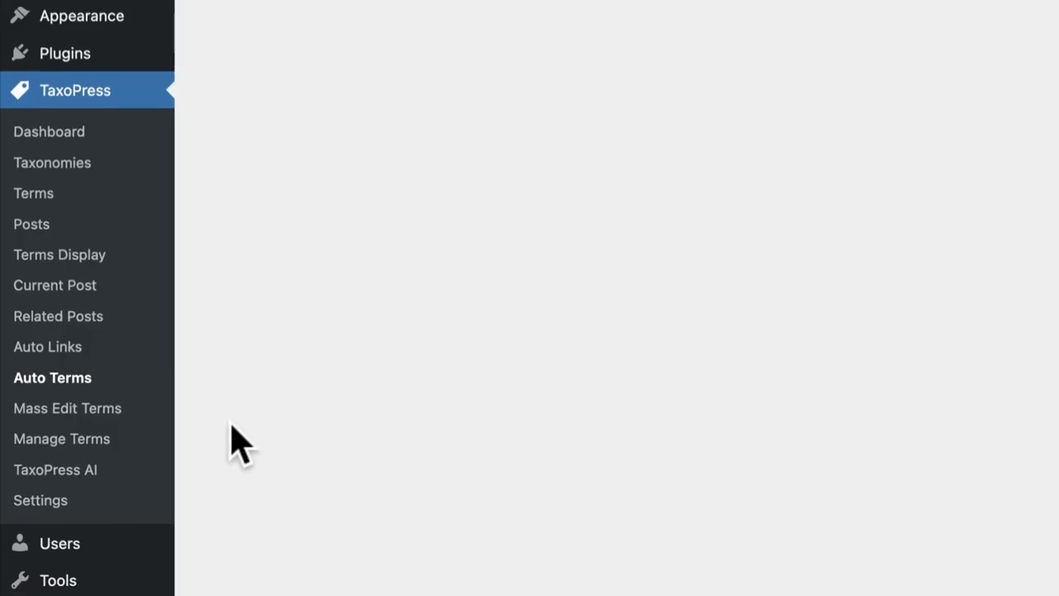
{"action": "left_click", "coordinate": [53, 378]}
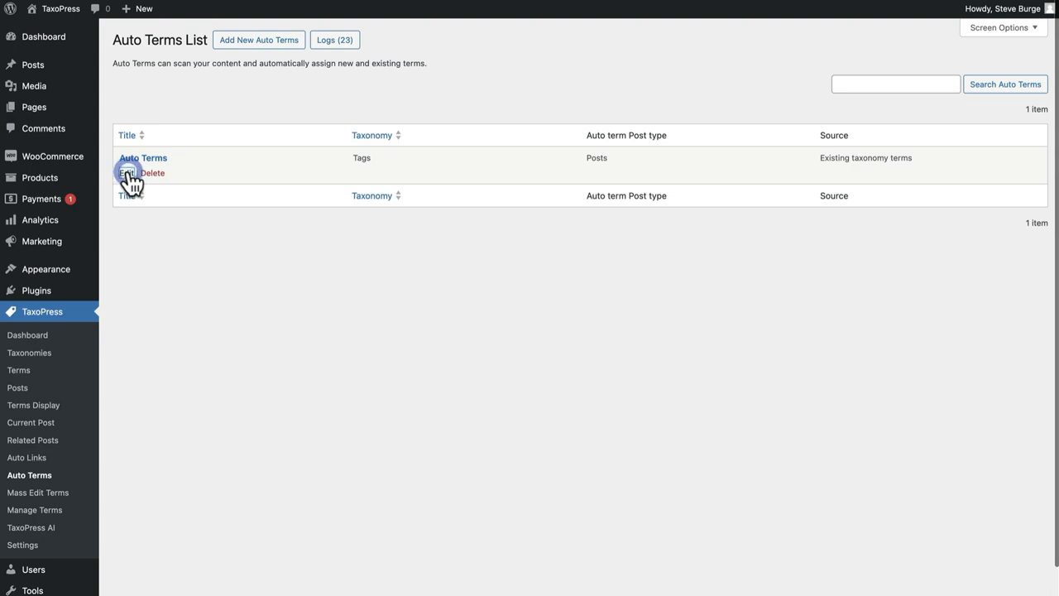
{"action": "left_click", "coordinate": [126, 172]}
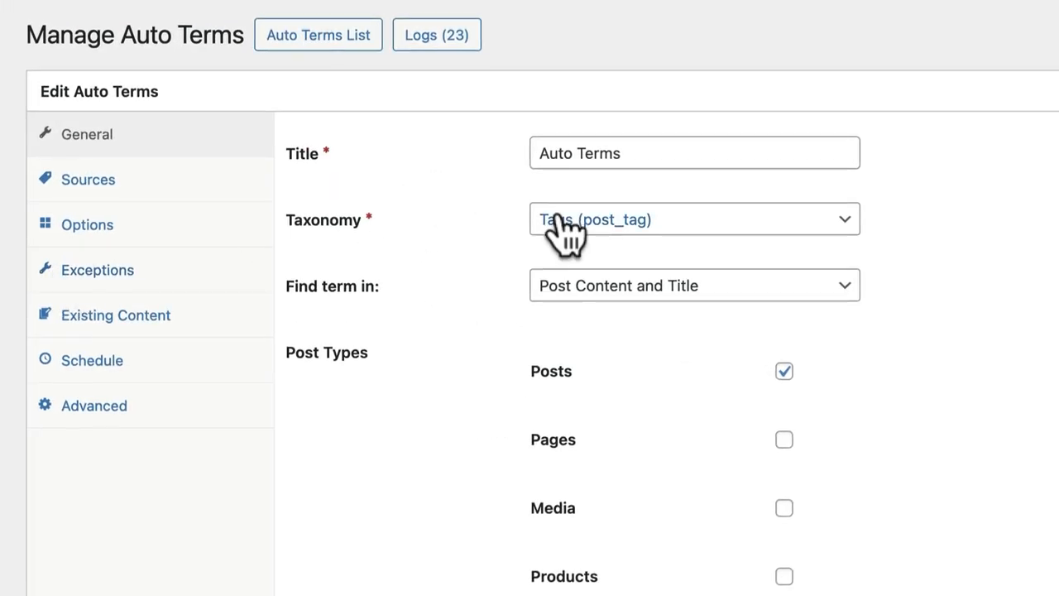
{"action": "left_click", "coordinate": [695, 218]}
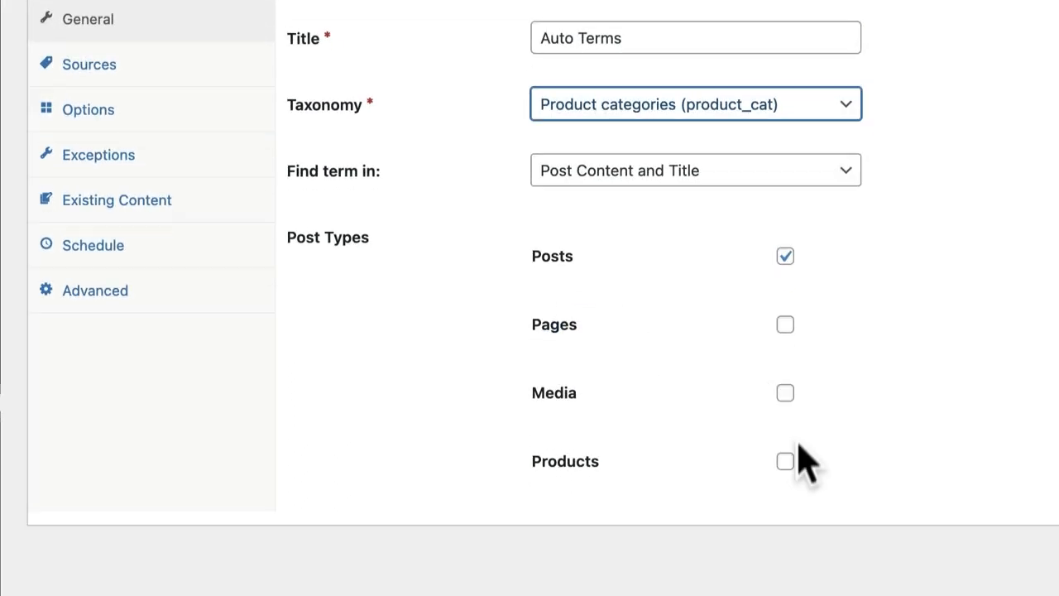
{"action": "left_click", "coordinate": [784, 460]}
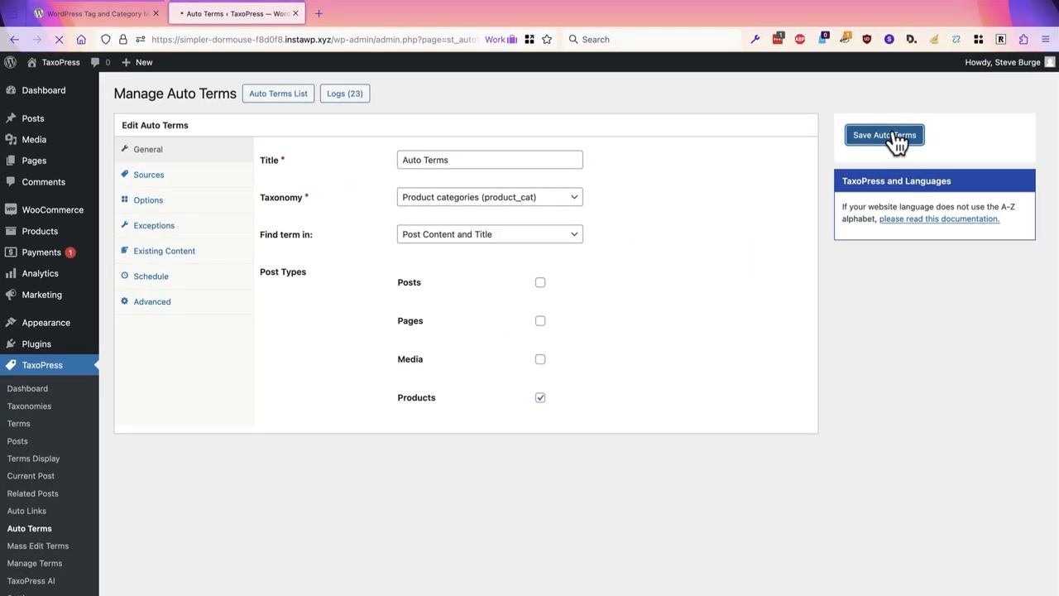
{"action": "left_click", "coordinate": [884, 135]}
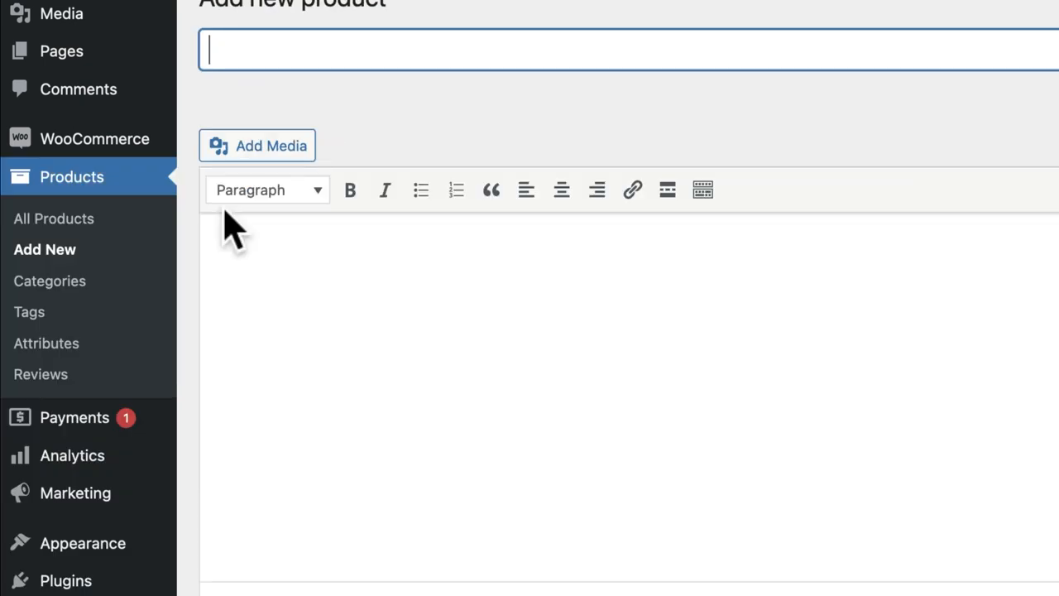
- Title the new product 'Tank Top' with description 'This is a jersey.', leaving categories unticked
{"action": "type", "text": "Tan"}
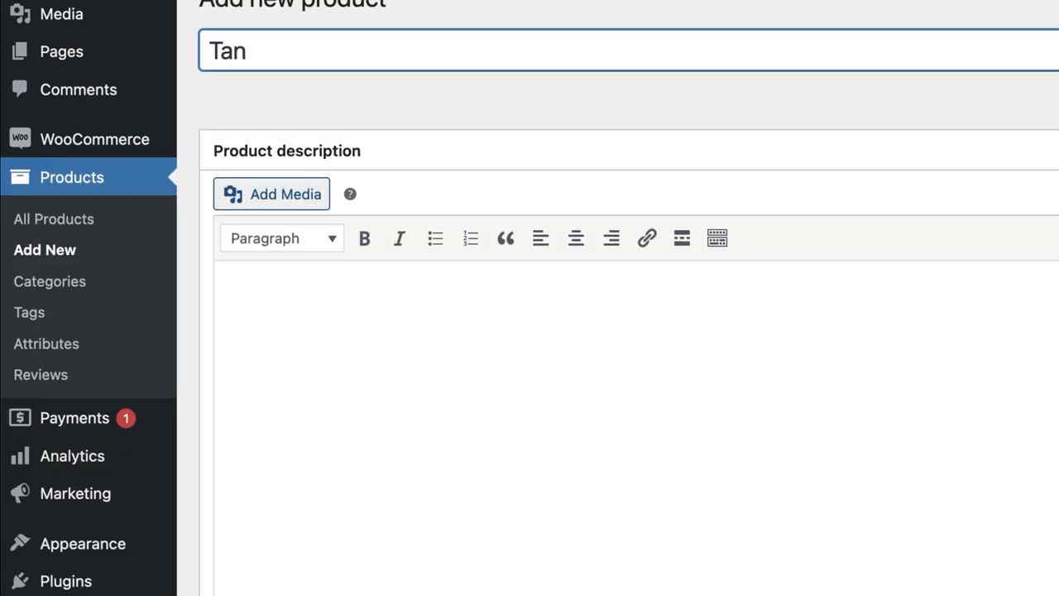
{"action": "type", "text": "k Top"}
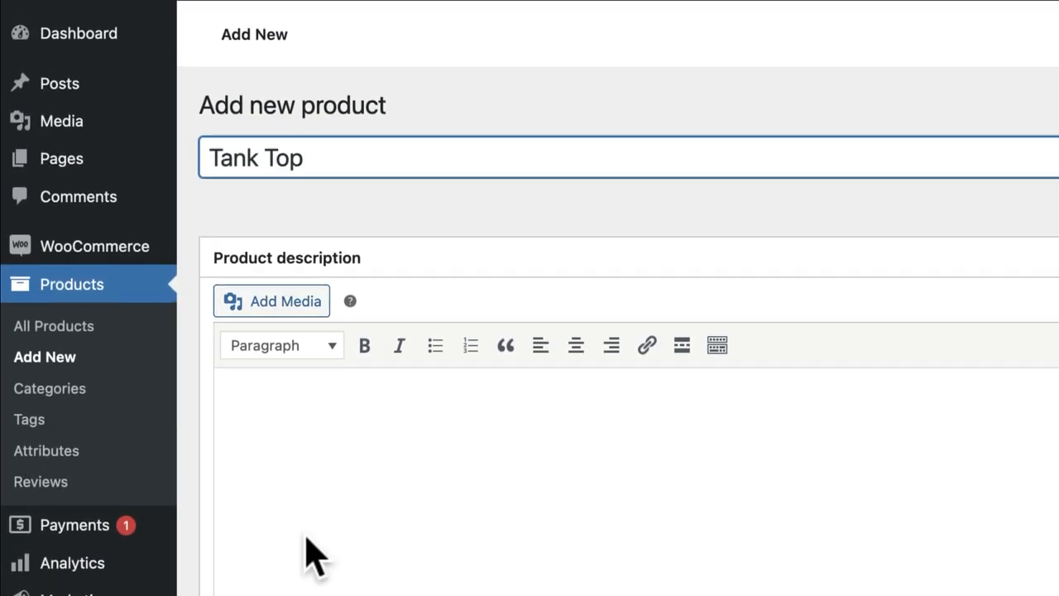
{"action": "type", "text": "This is a"}
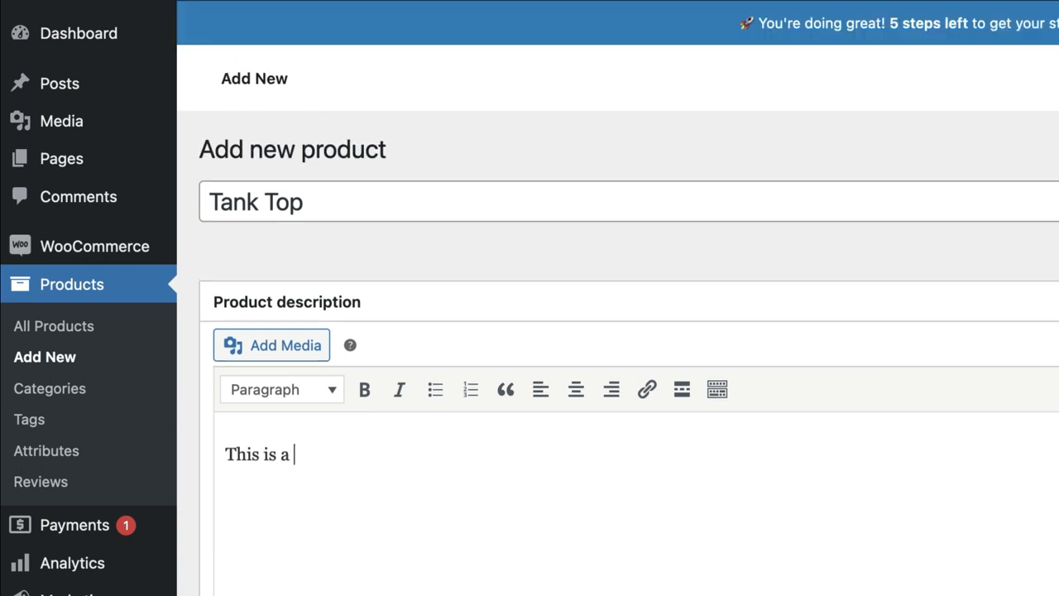
{"action": "type", "text": "jers"}
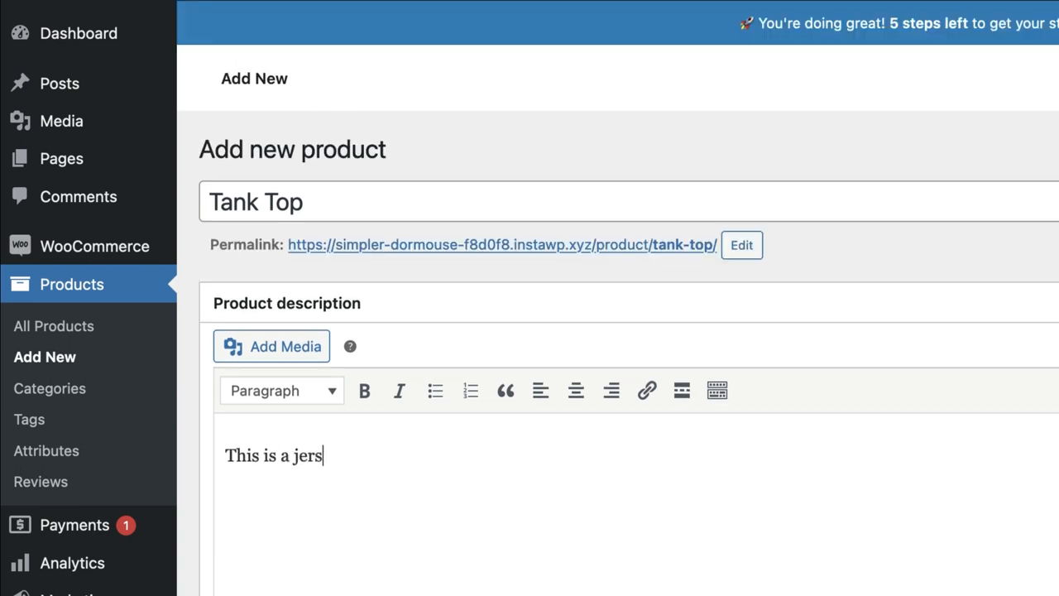
{"action": "type", "text": "ey."}
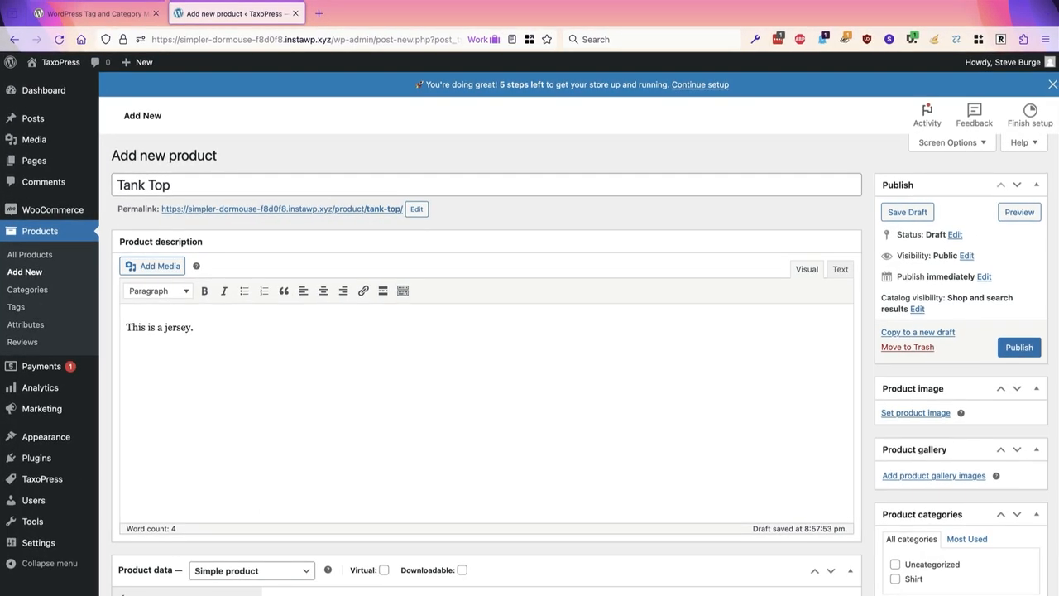
{"action": "scroll", "scroll_direction": "down", "scroll_amount": 3}
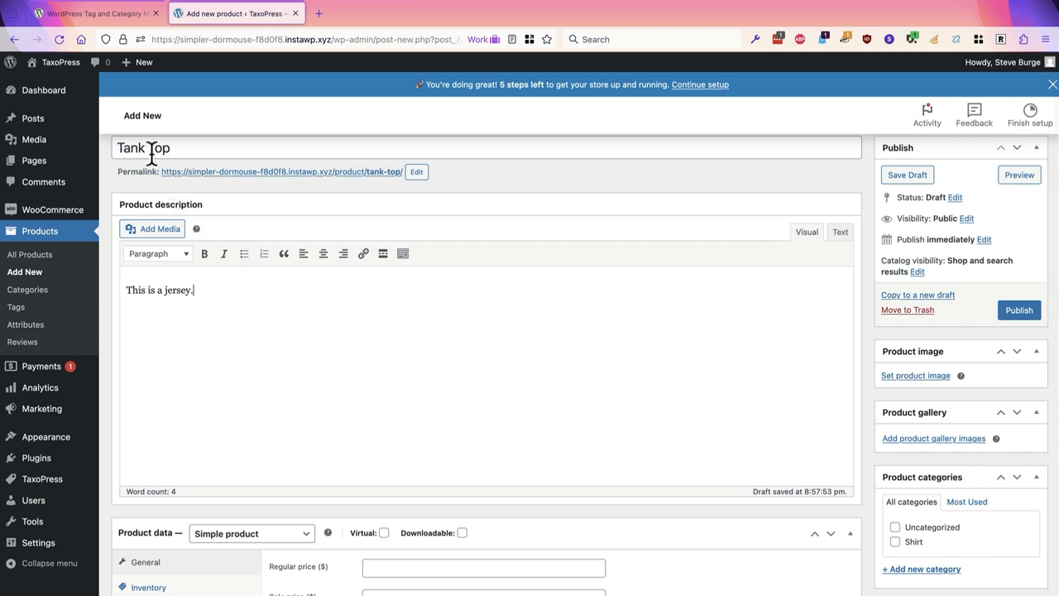
{"action": "scroll", "scroll_direction": "down", "scroll_amount": 3}
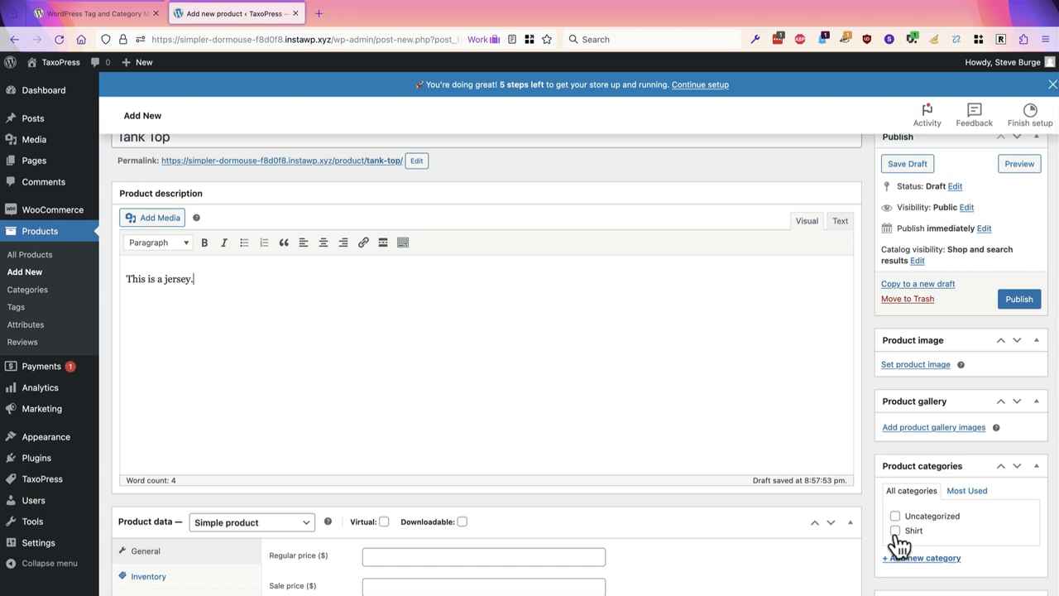
{"action": "mouse_move", "coordinate": [1019, 298]}
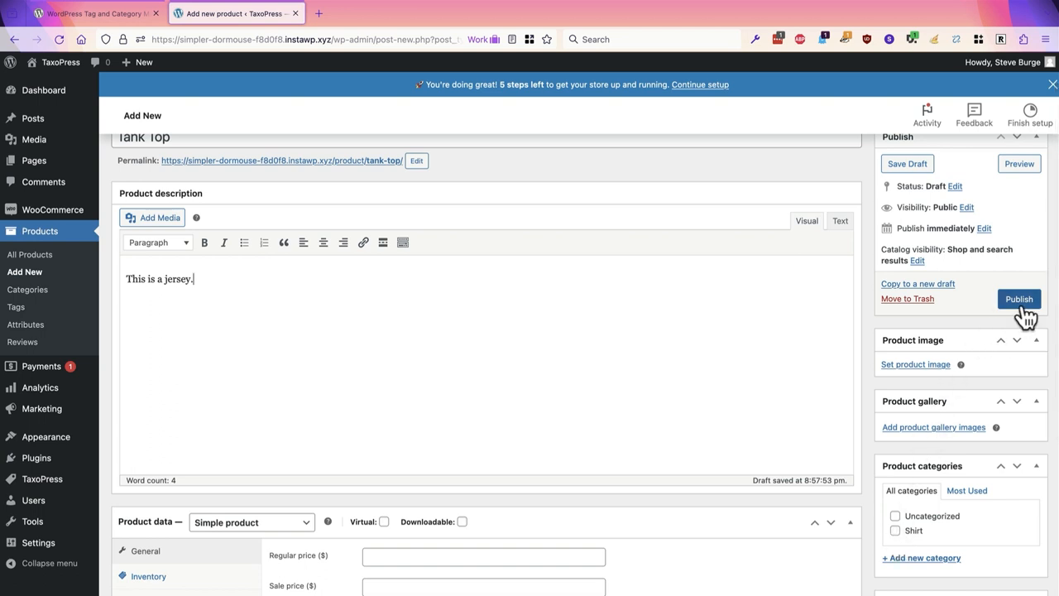
- Publish Tank Top, confirm Shirt is auto-ticked under Product categories, then return to the TaxoPress plugin page
{"action": "left_click", "coordinate": [1019, 298]}
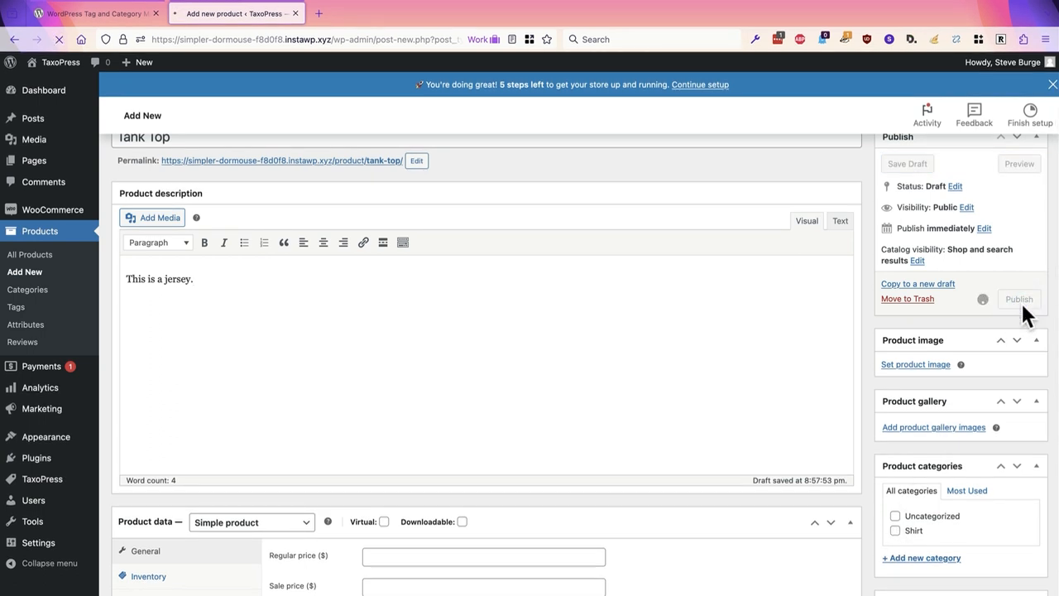
{"action": "left_click", "coordinate": [1020, 298]}
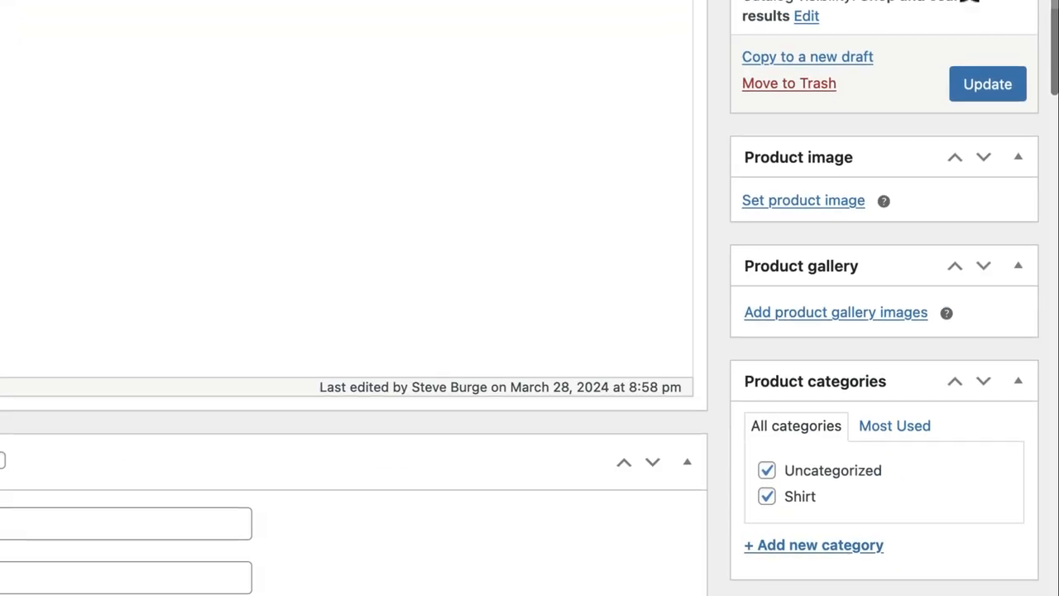
{"action": "scroll", "scroll_direction": "down", "scroll_amount": 3}
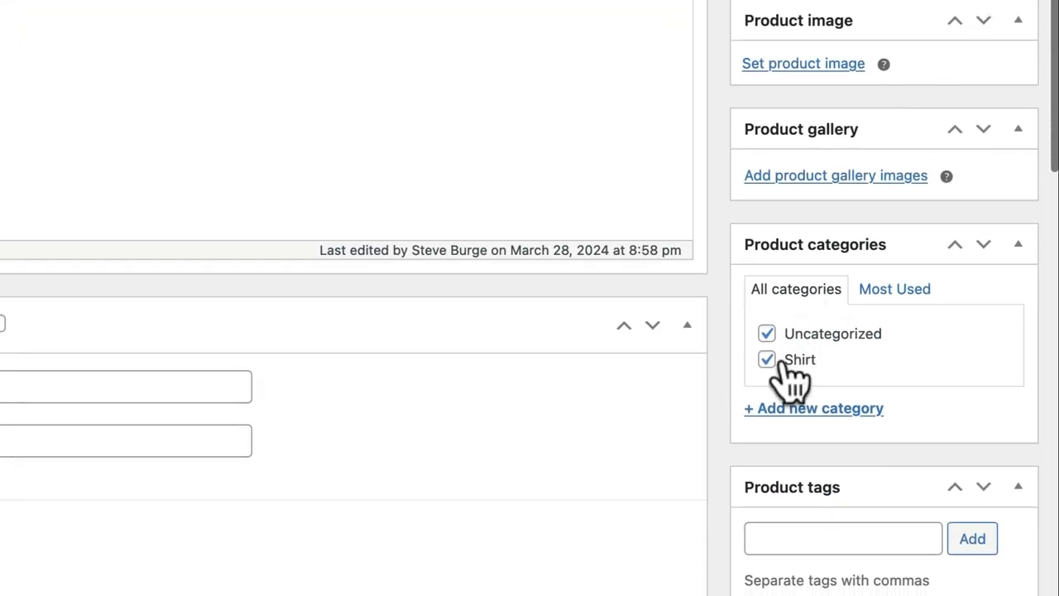
{"action": "scroll", "scroll_direction": "up", "scroll_amount": 3}
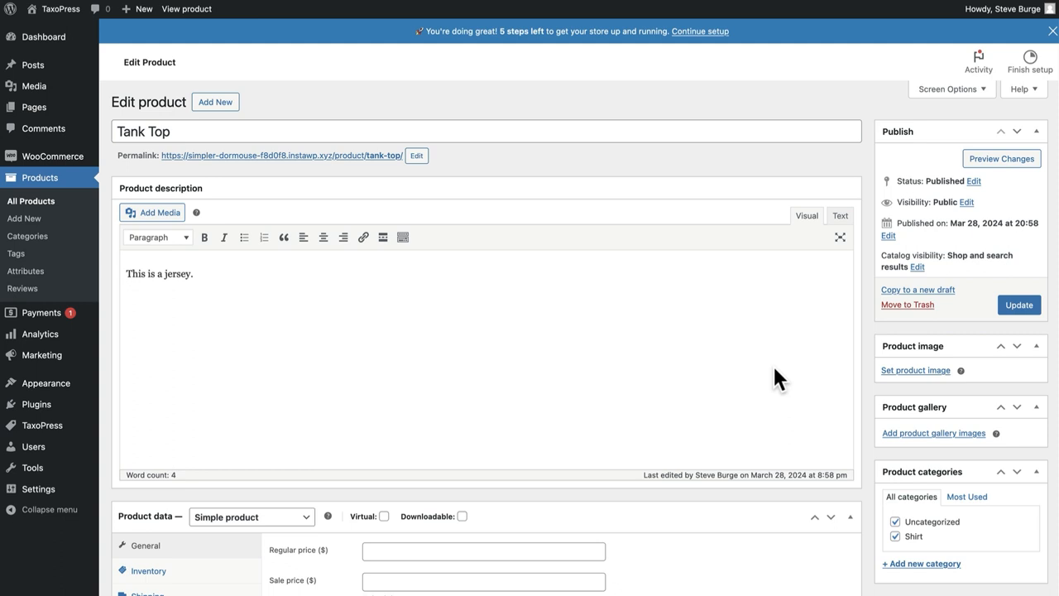
{"action": "mouse_move", "coordinate": [763, 379]}
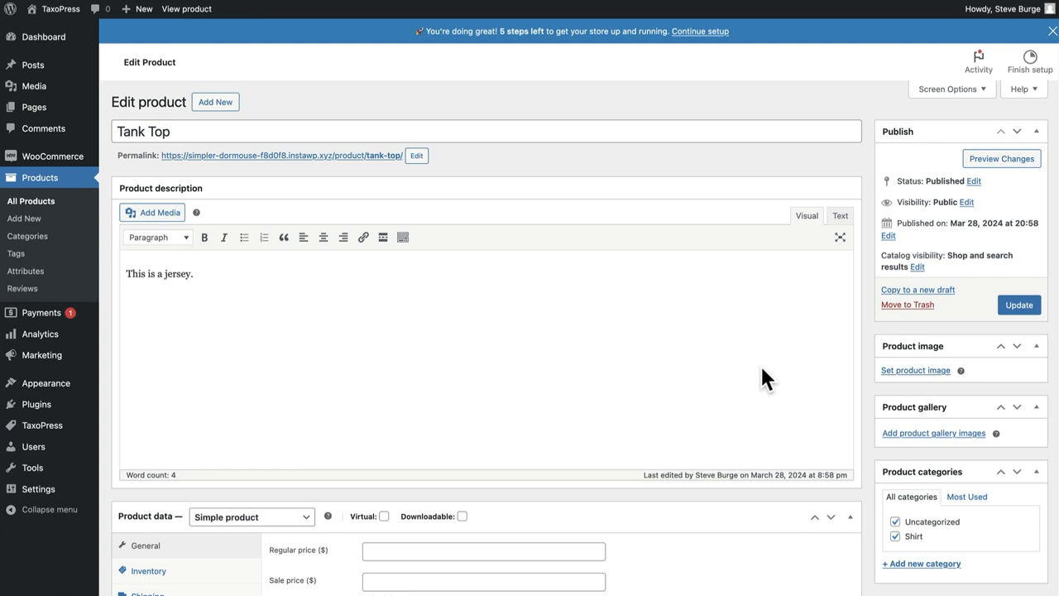
{"action": "mouse_move", "coordinate": [579, 488]}
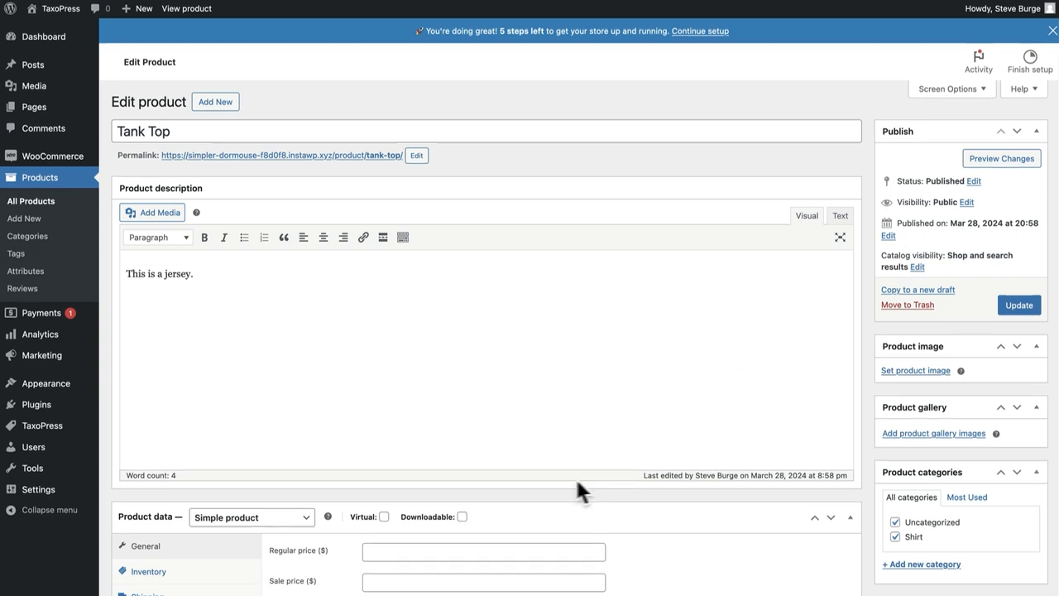
{"action": "left_click", "coordinate": [91, 11]}
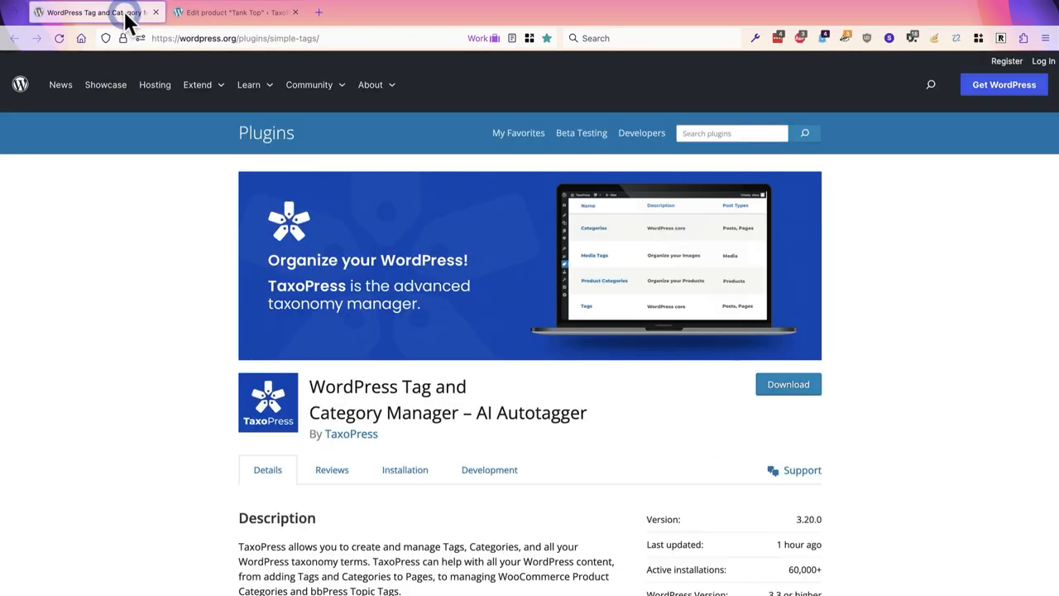